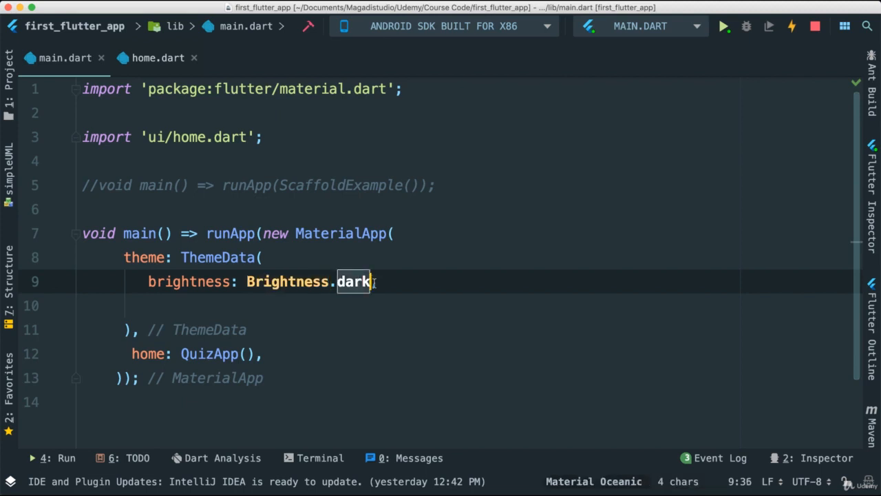
Step: Start a primaryColor entry on a new line after Brightness.dark in ThemeData
key("Enter")
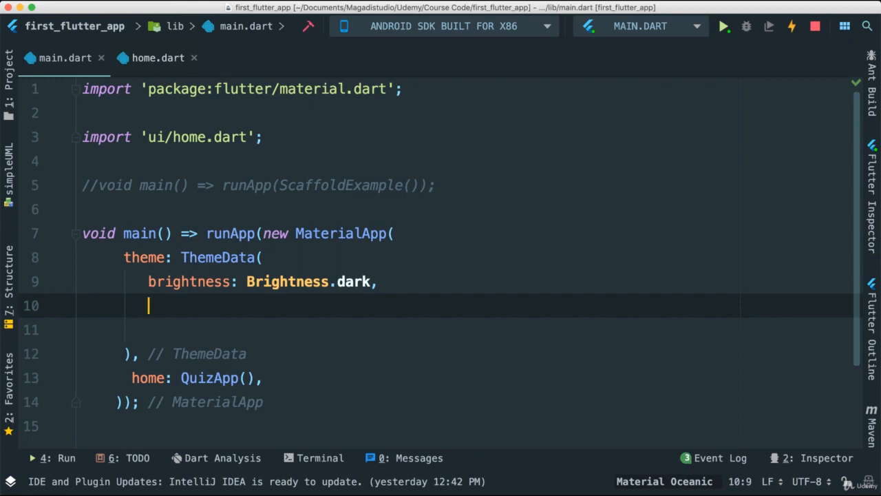
type("primaryColor:")
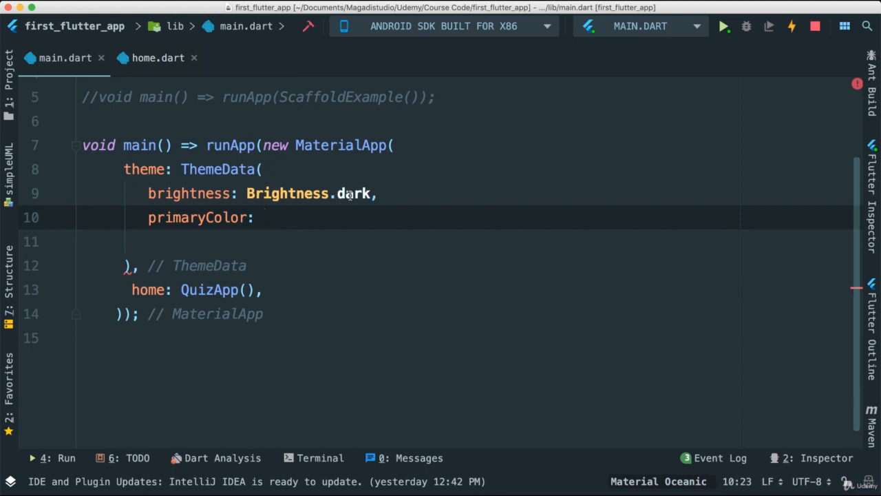
left_click(263, 218)
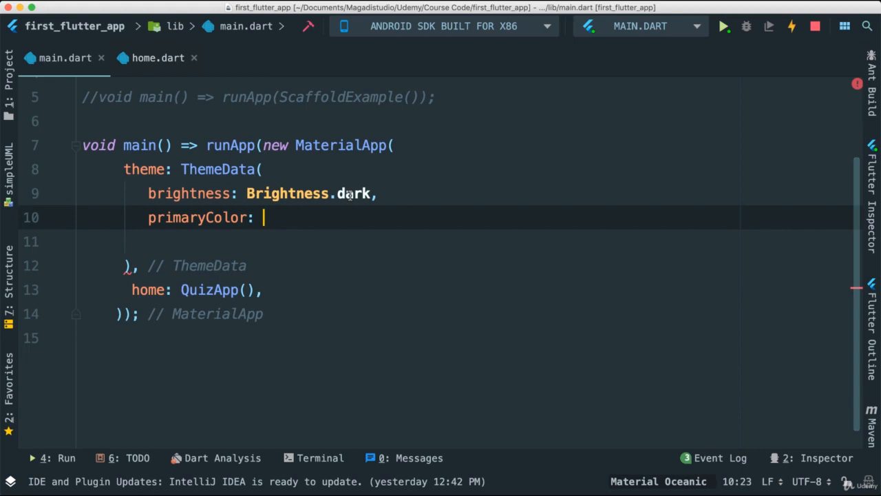
Step: Set primaryColor to Colors.lightBlue[800], after trying shades 700, 900 and 100
type("Color")
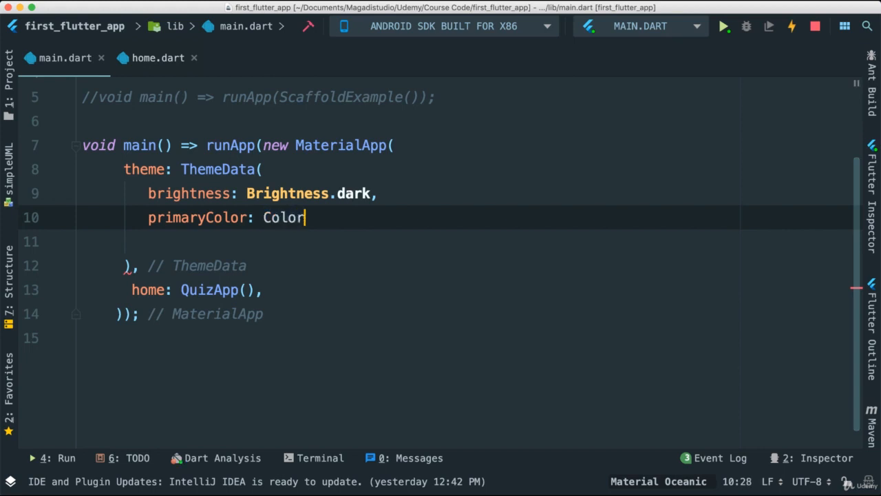
type("s.lightBlue")
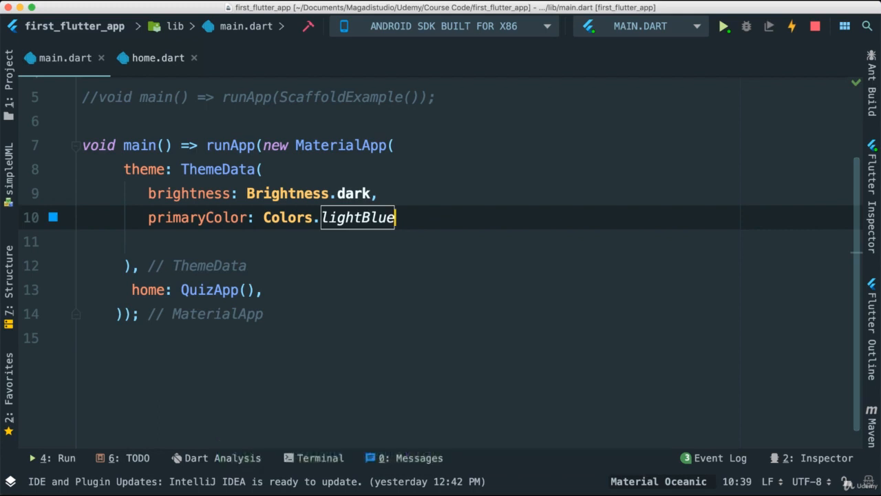
type("[]")
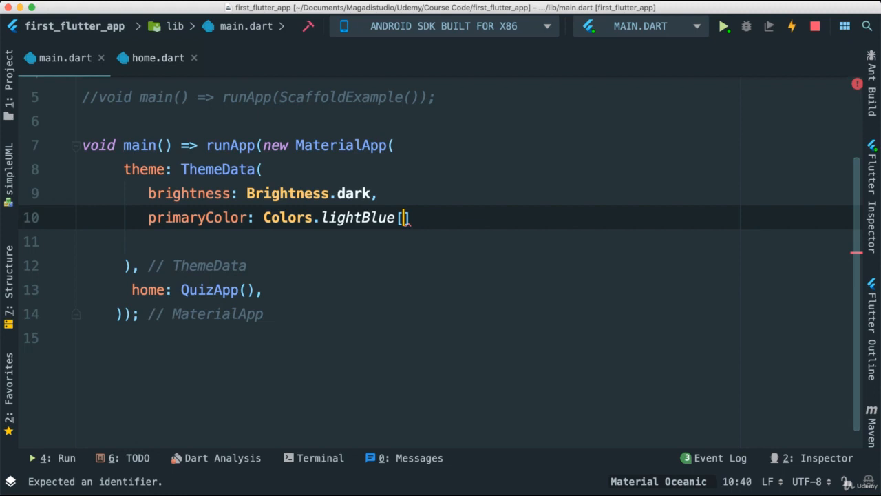
type("700")
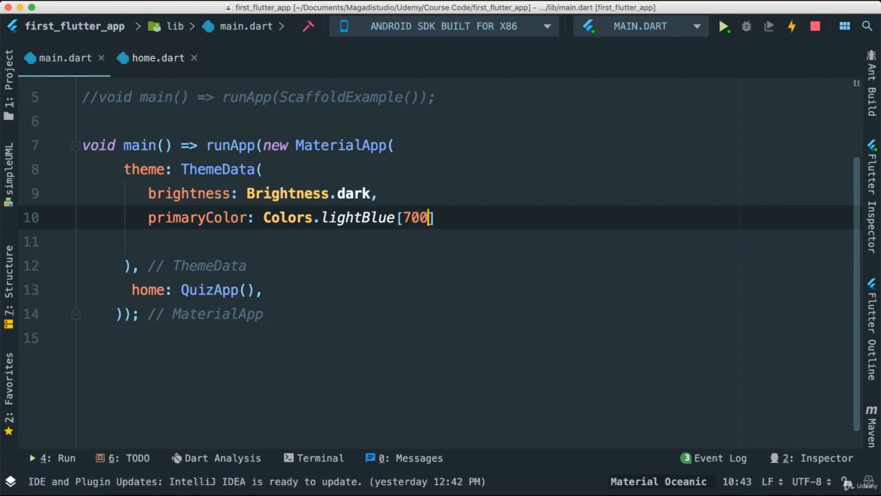
type("900")
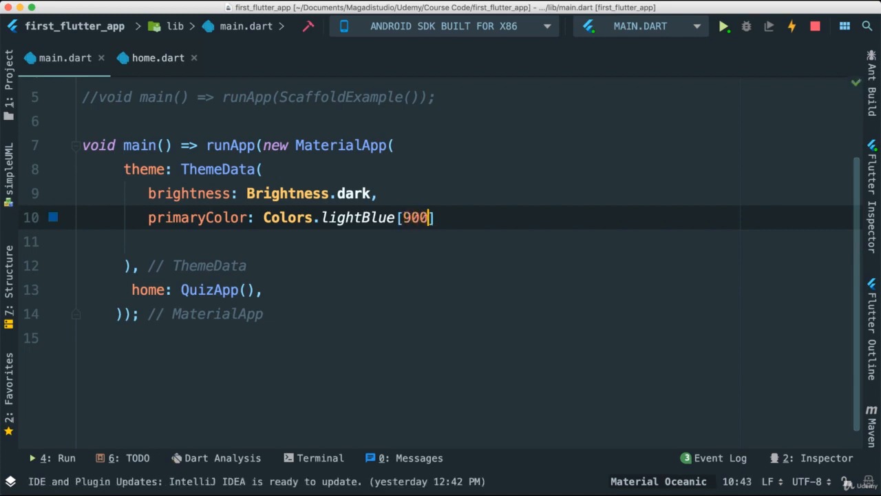
mouse_move(54, 217)
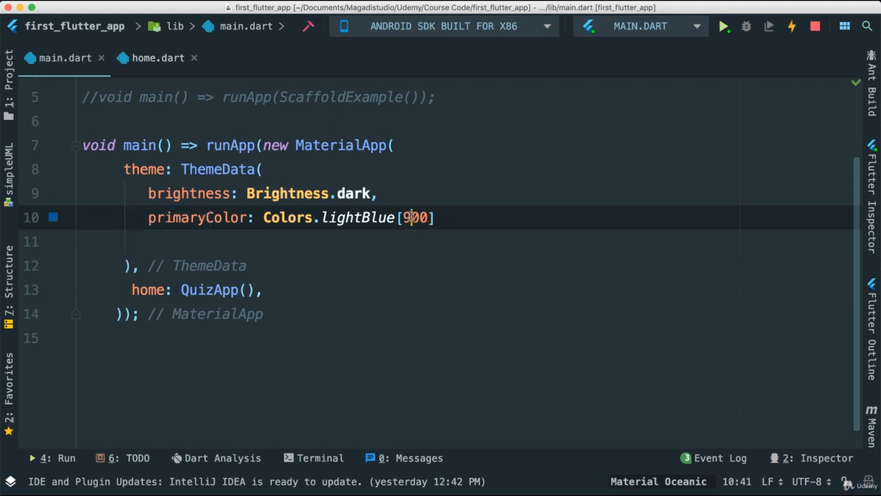
type("100")
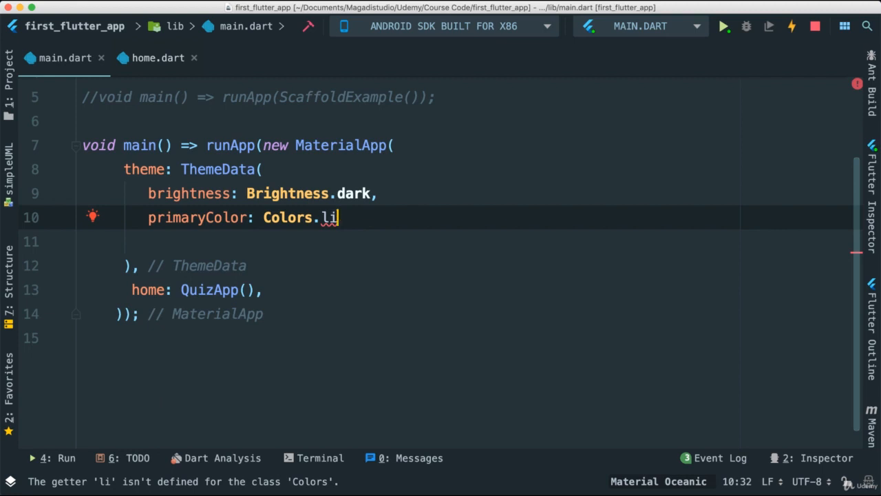
type("ghtBlue")
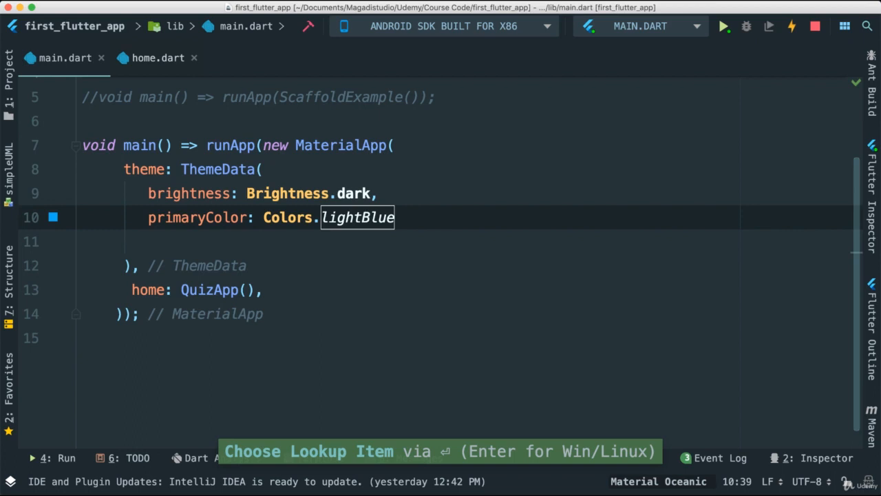
type("[800]")
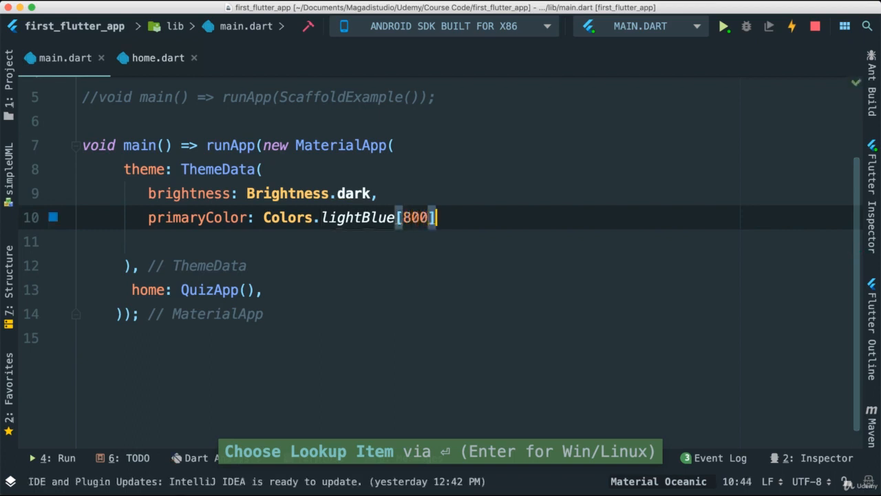
left_click(724, 26)
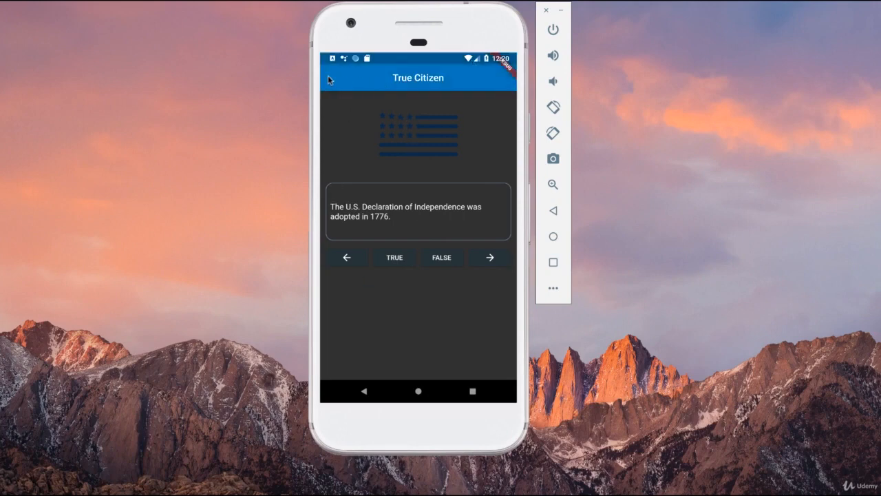
mouse_move(441, 96)
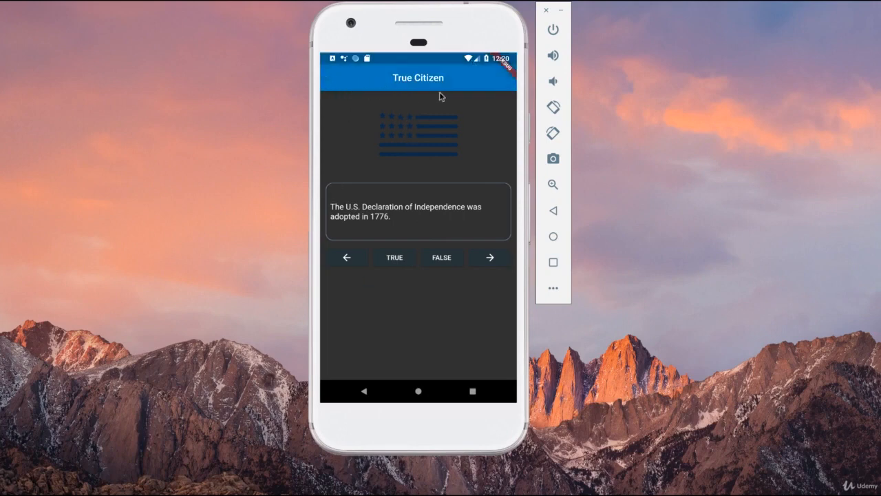
mouse_move(423, 76)
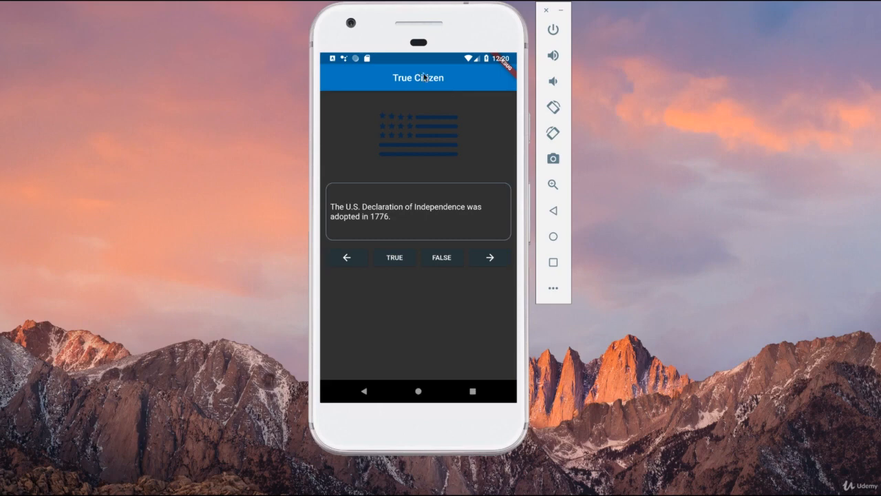
mouse_move(378, 59)
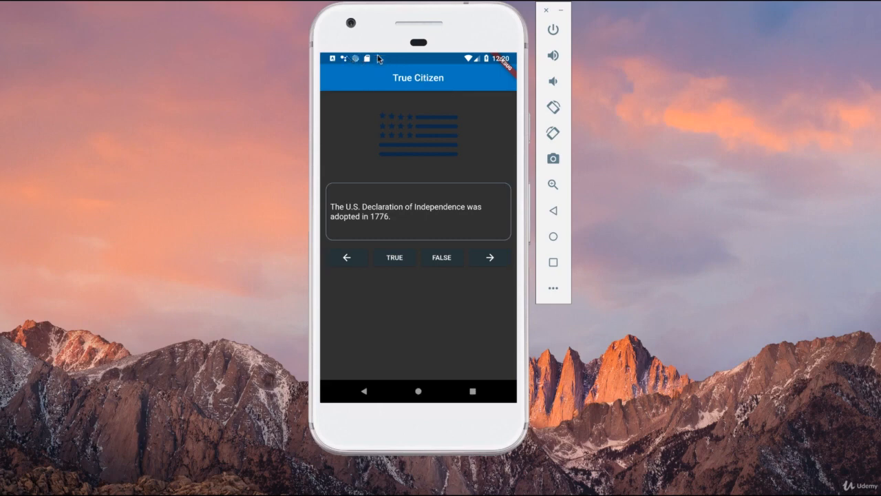
mouse_move(415, 62)
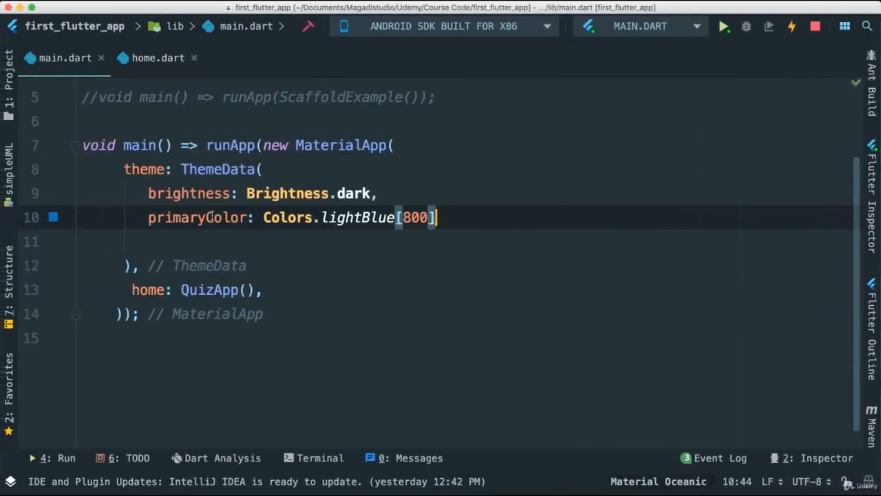
Step: View the True Citizen quiz in the emulator with its dark background and blue title bar
left_click(723, 26)
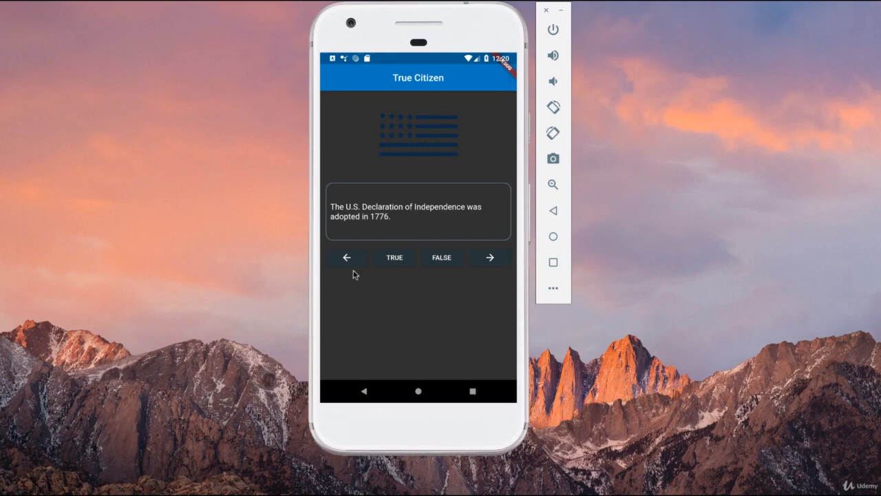
mouse_move(401, 76)
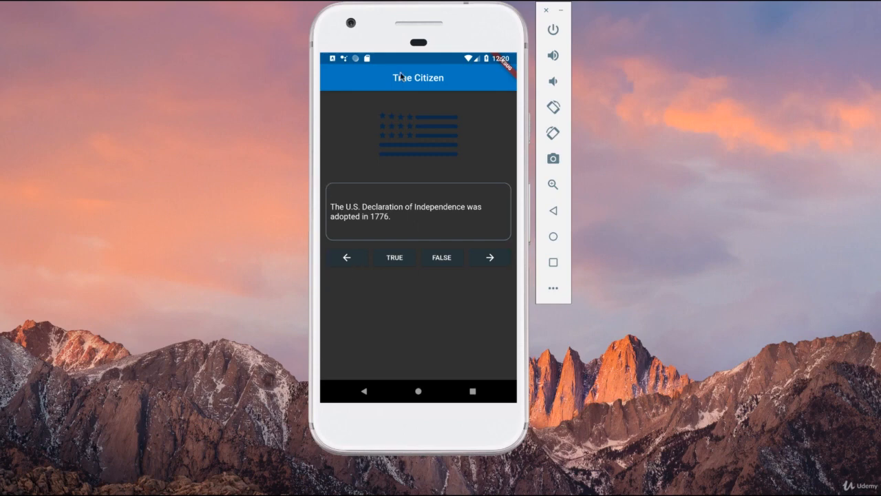
mouse_move(389, 62)
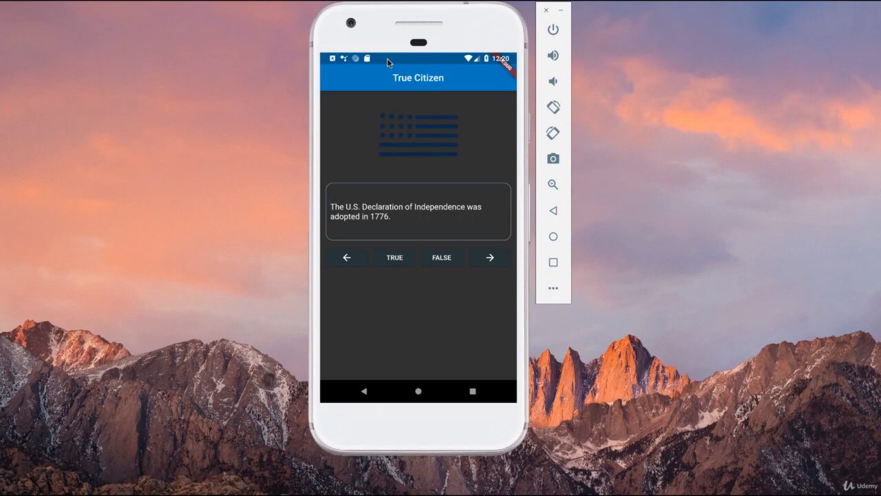
mouse_move(364, 71)
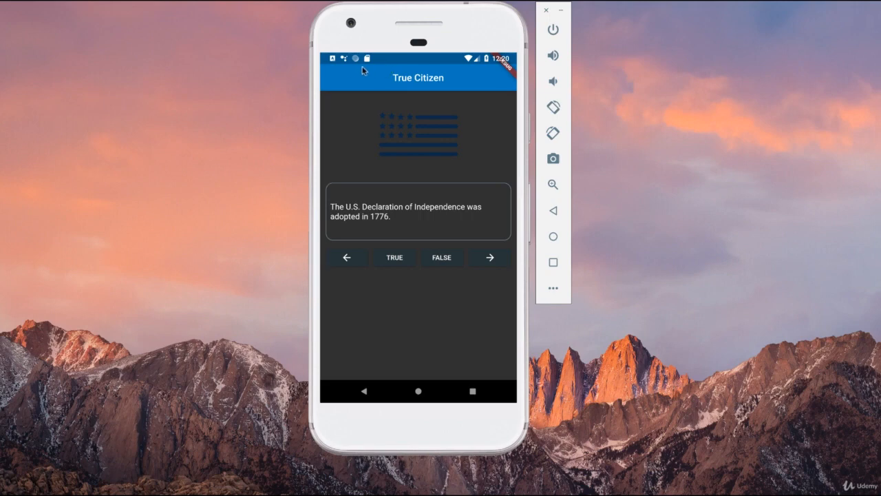
mouse_move(386, 76)
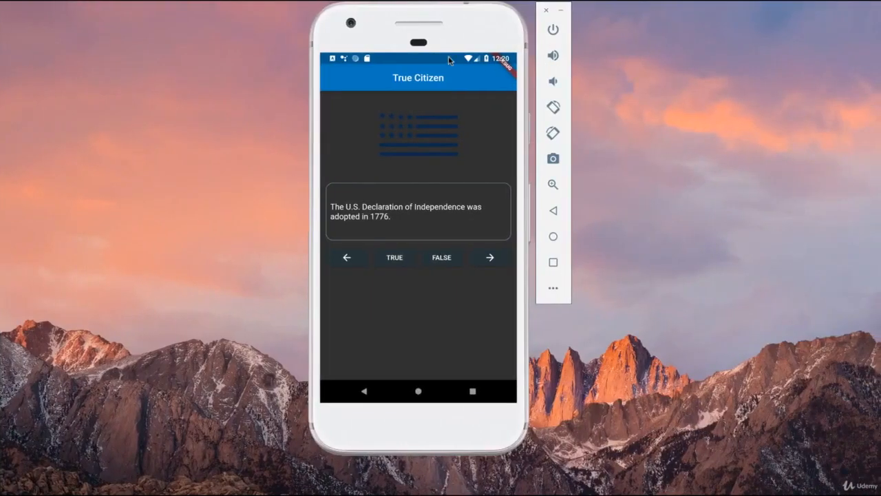
mouse_move(527, 66)
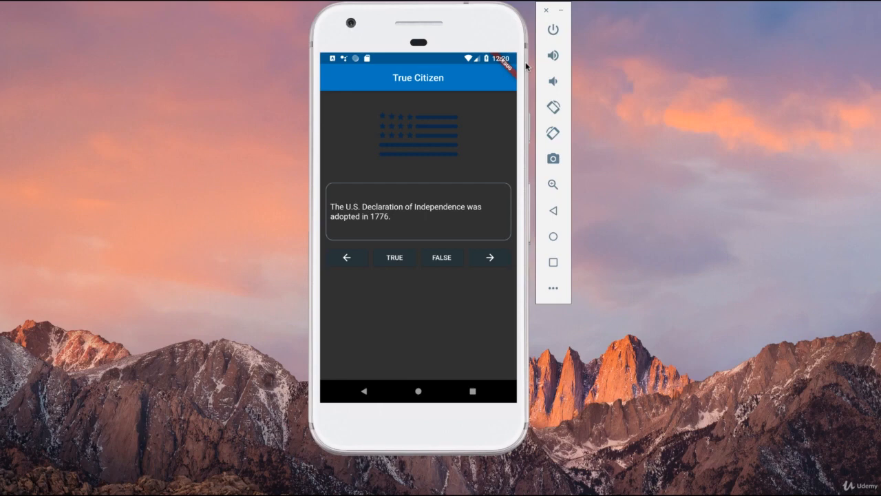
mouse_move(377, 82)
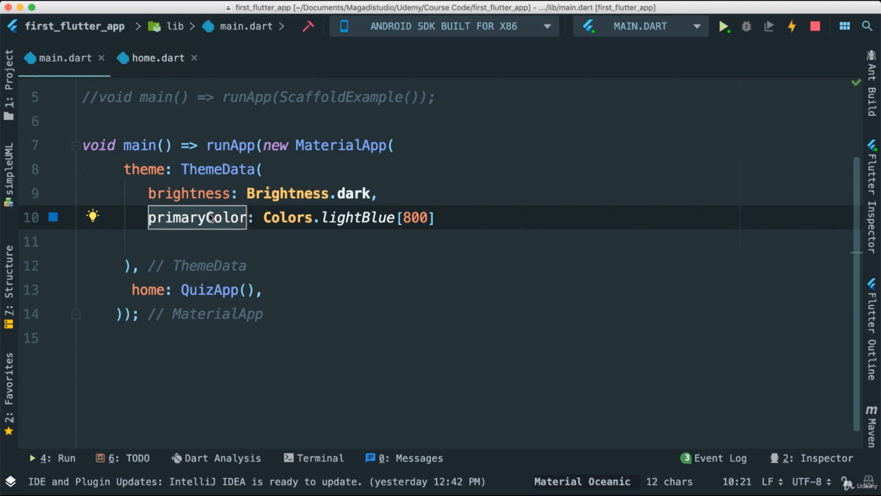
left_click(724, 26)
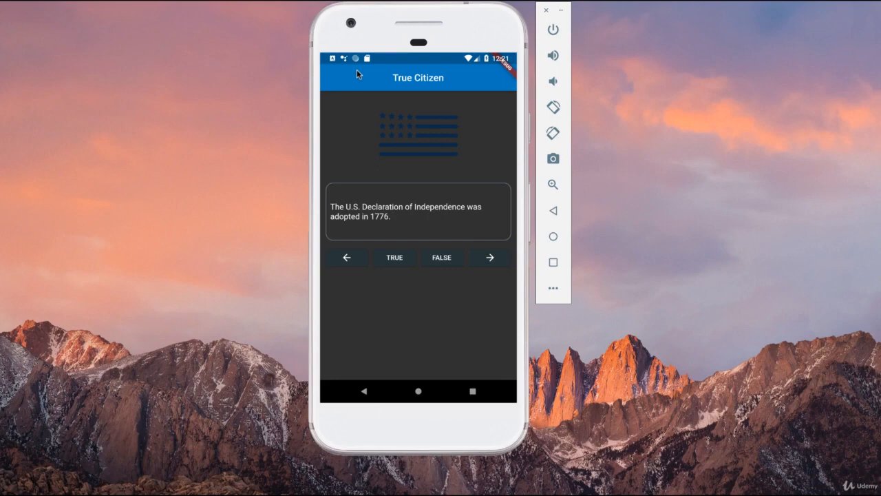
mouse_move(513, 62)
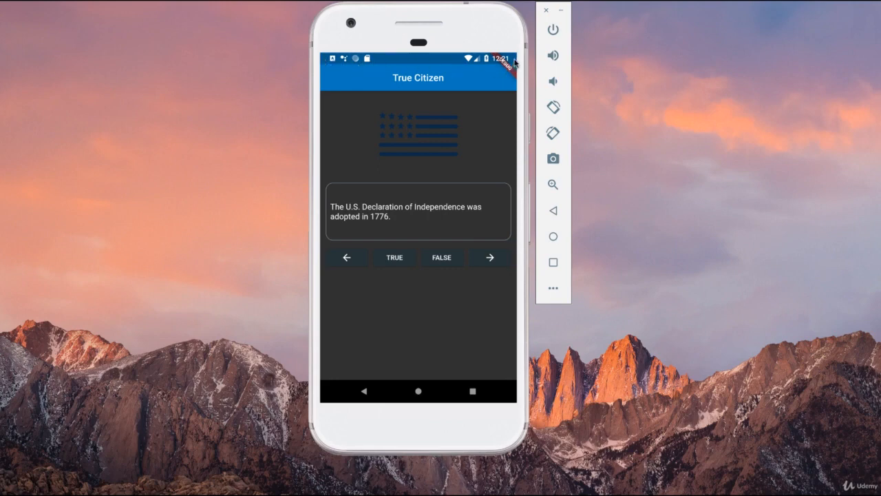
mouse_move(388, 60)
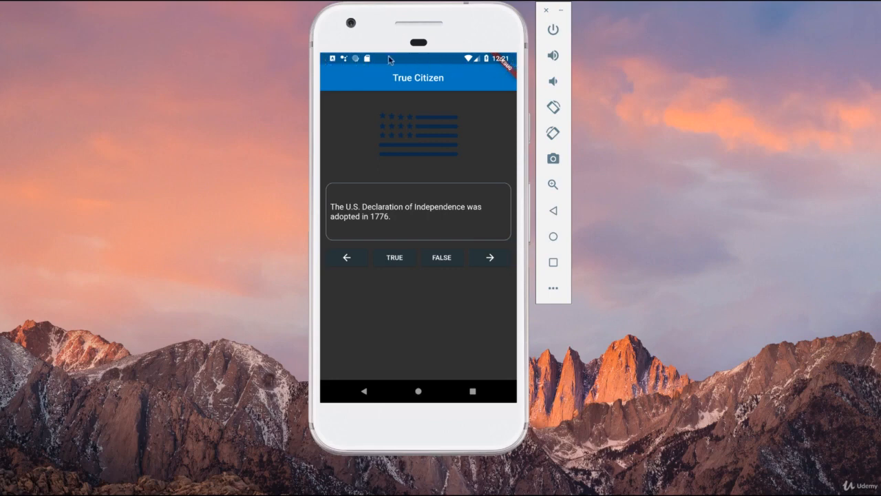
mouse_move(423, 62)
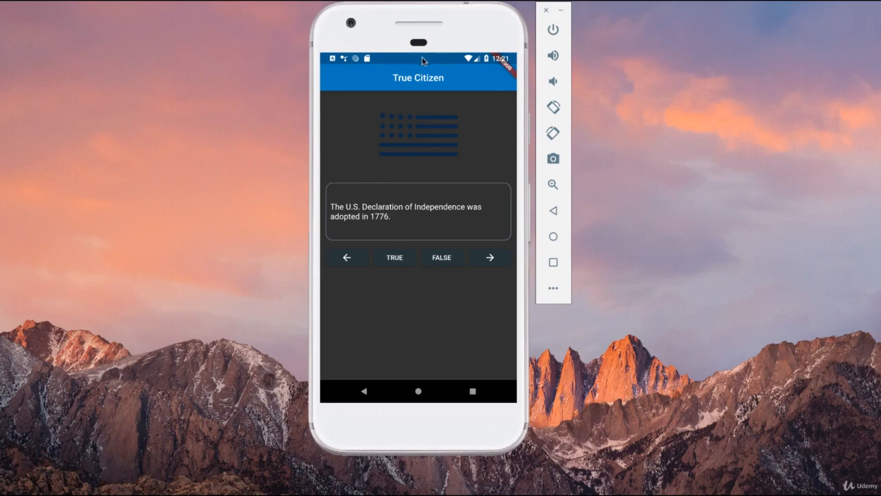
mouse_move(358, 90)
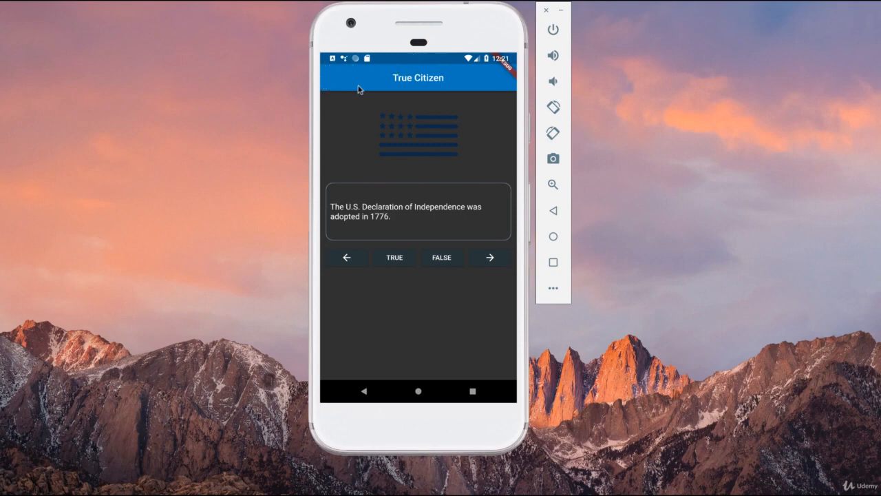
mouse_move(447, 79)
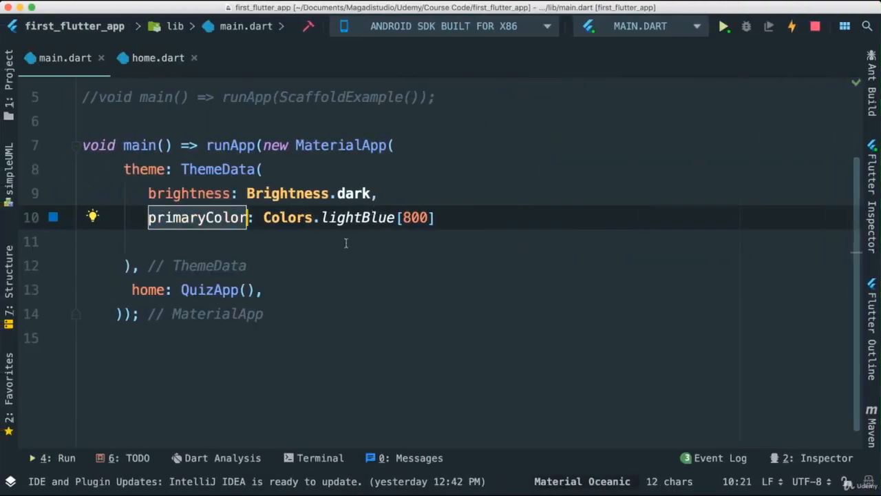
mouse_move(399, 232)
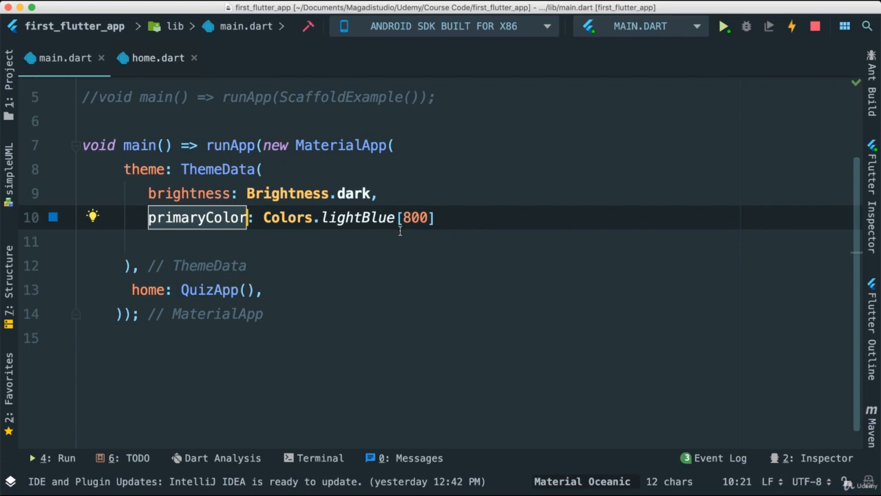
Step: Replace lightBlue with grey in the primaryColor line of main.dart
double_click(356, 217)
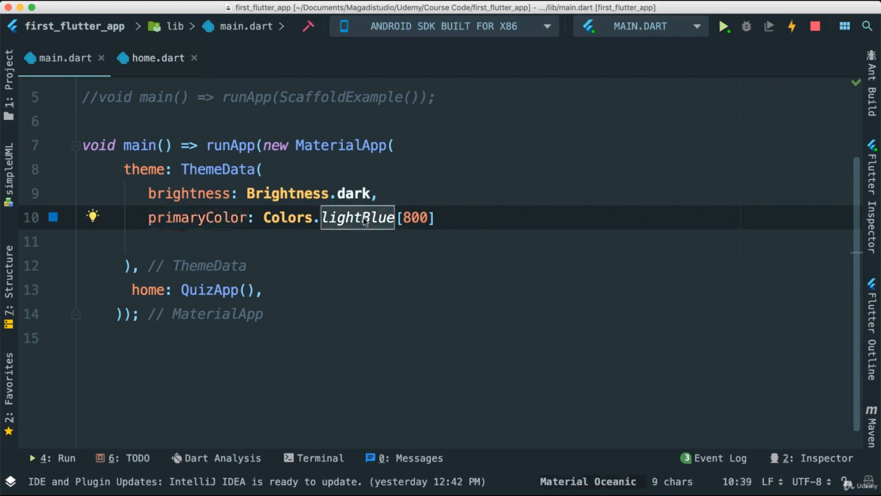
type("da")
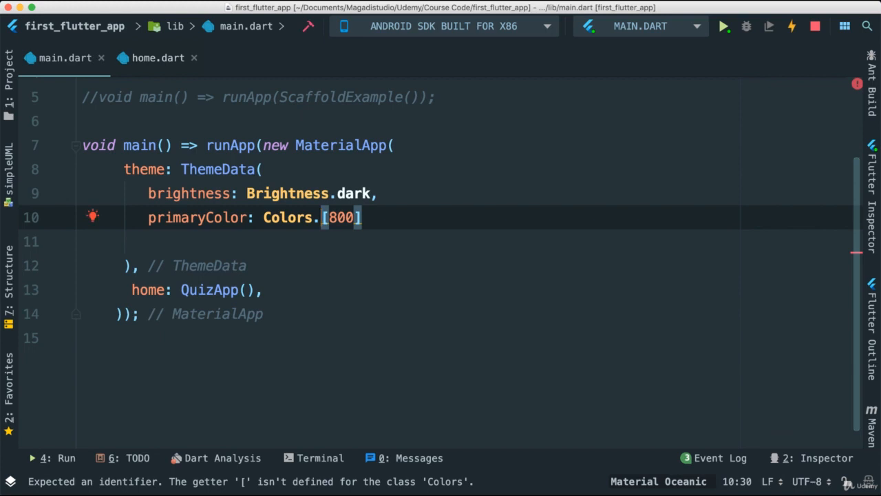
type("gr")
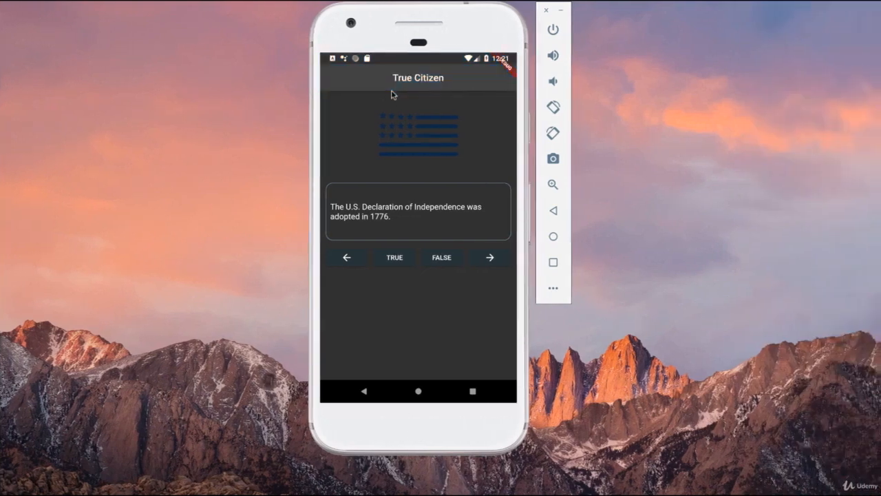
mouse_move(435, 73)
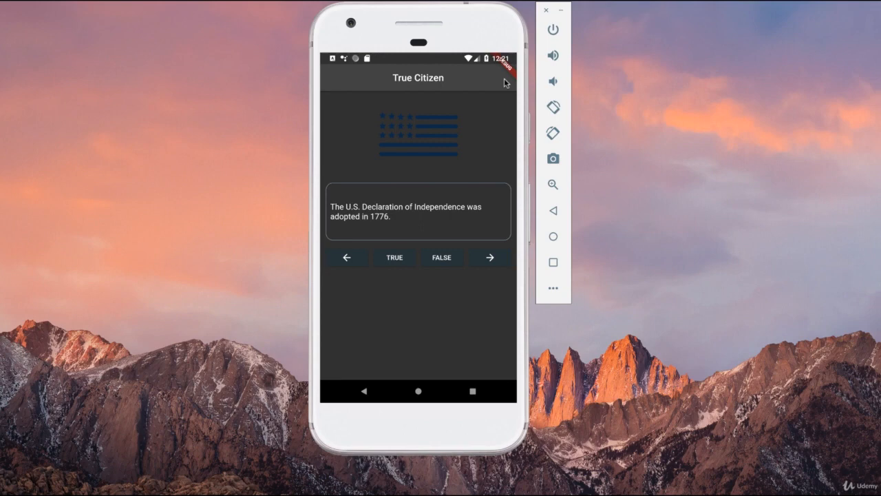
mouse_move(465, 90)
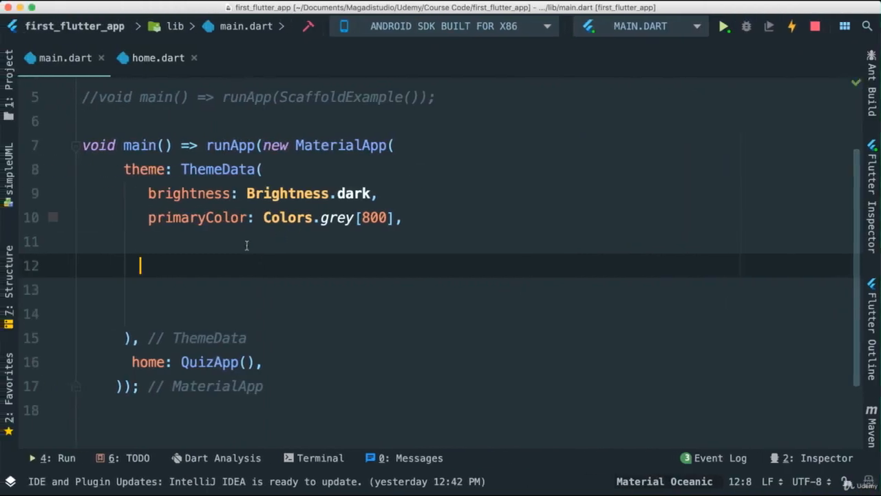
Step: Add textTheme: TextTheme with a headline TextStyle of fontSize 34 and a FontWeight entry
type("the")
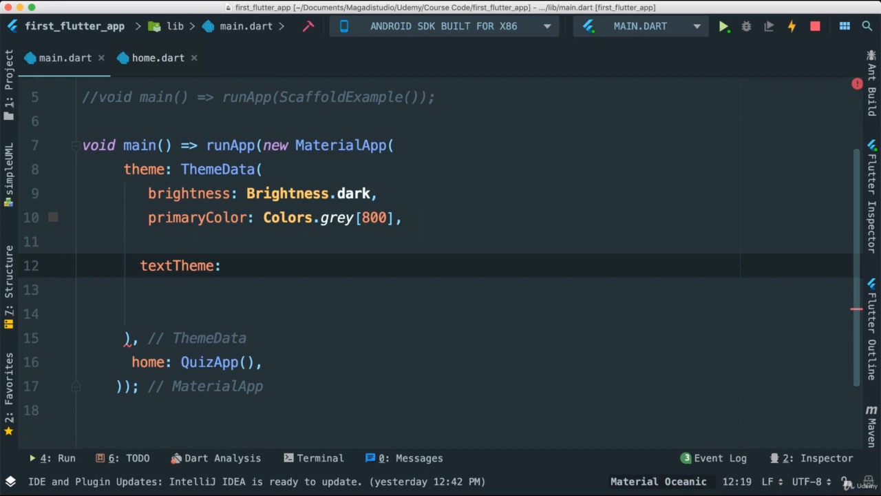
type("TextTheme(")
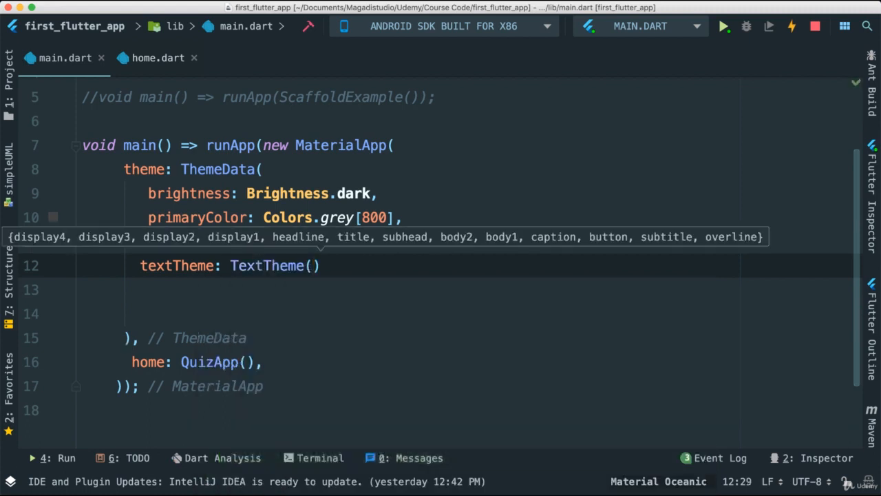
key("Return")
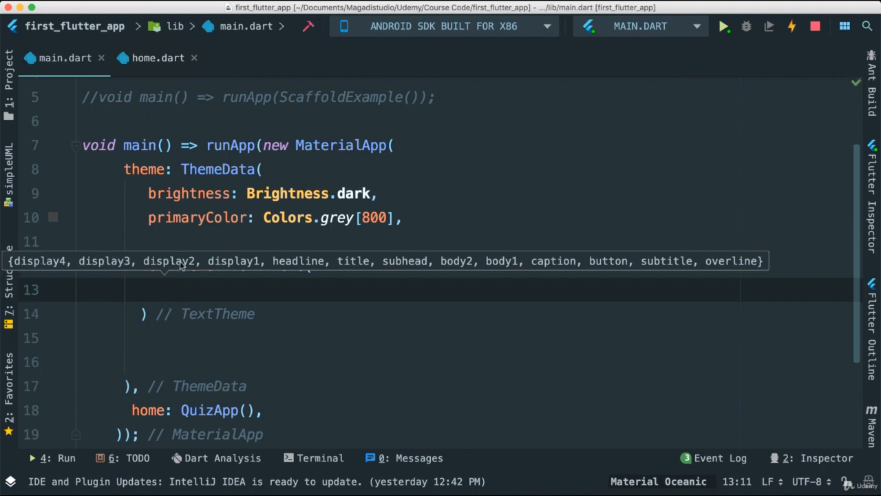
mouse_move(305, 264)
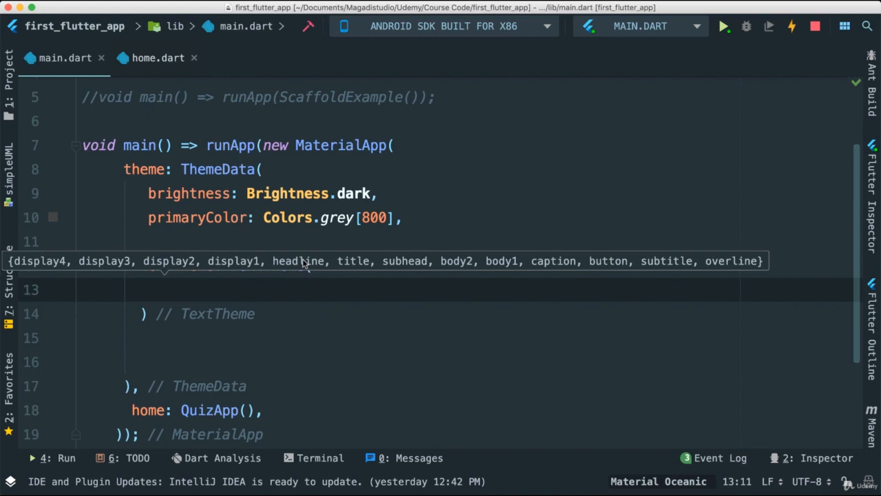
mouse_move(459, 269)
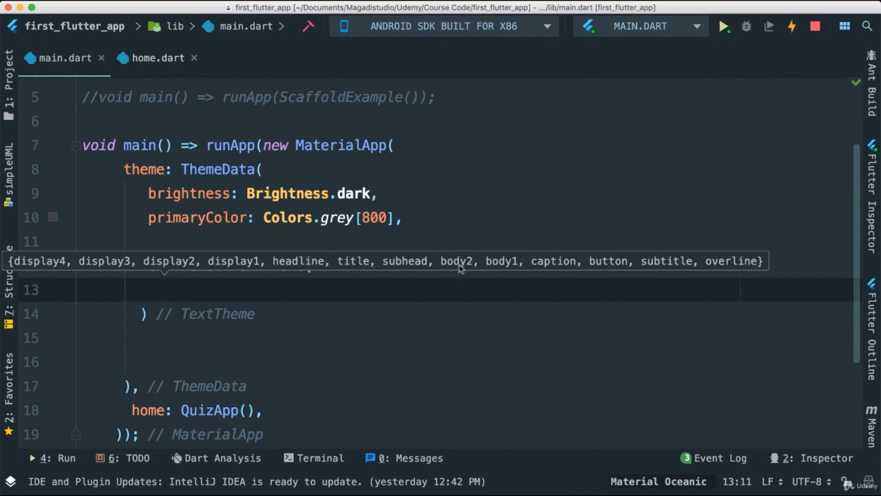
mouse_move(559, 264)
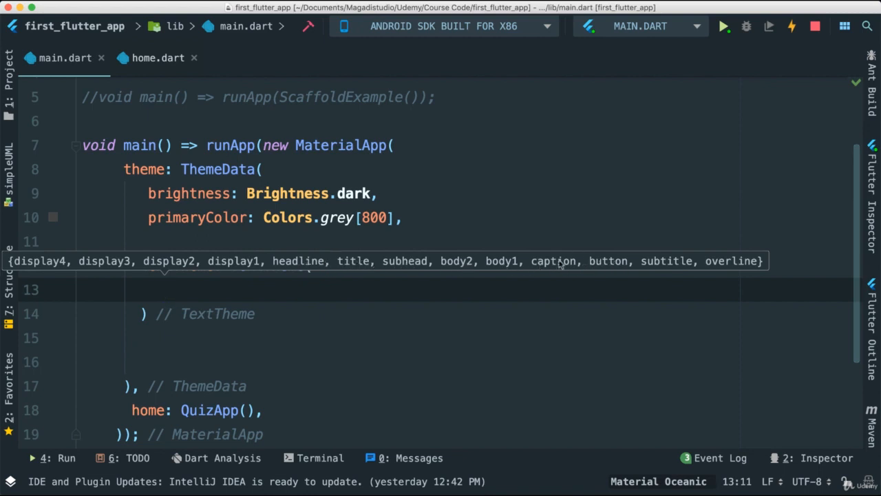
mouse_move(462, 313)
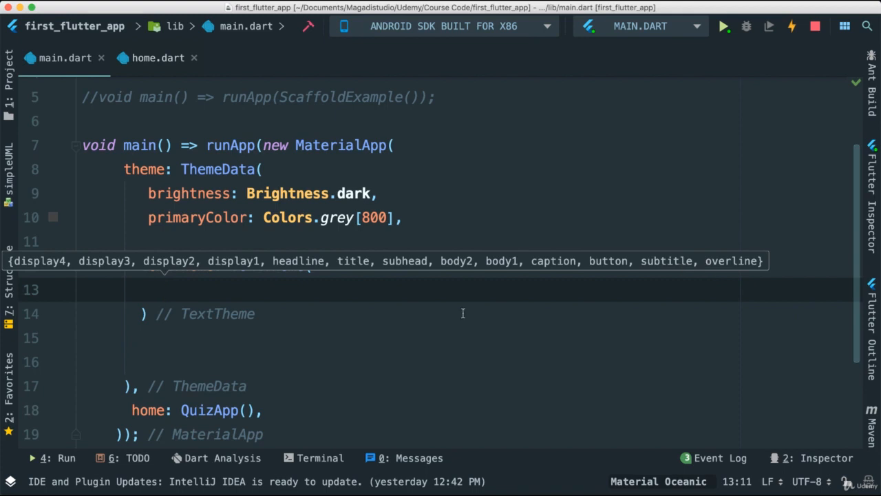
type("headline:")
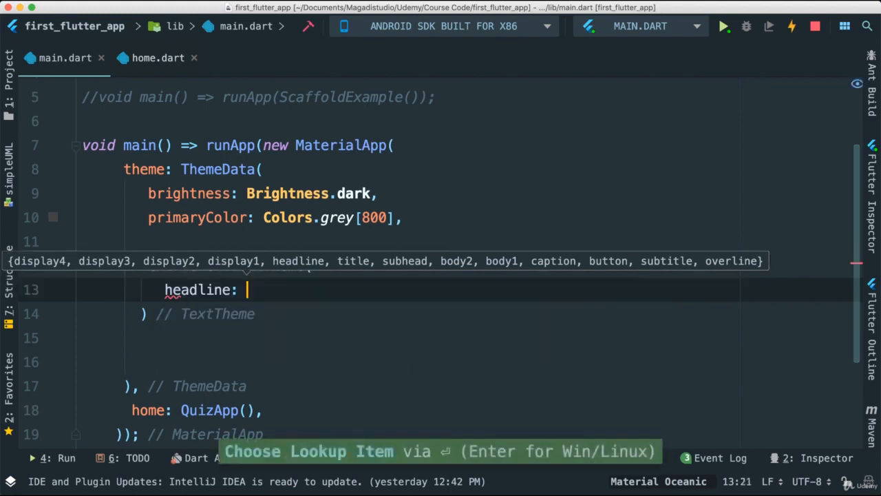
type("textTheme")
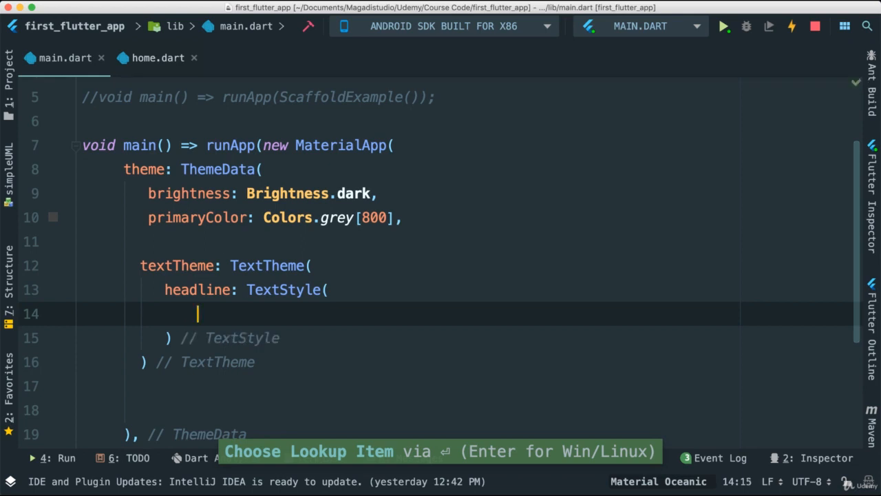
key("Escape")
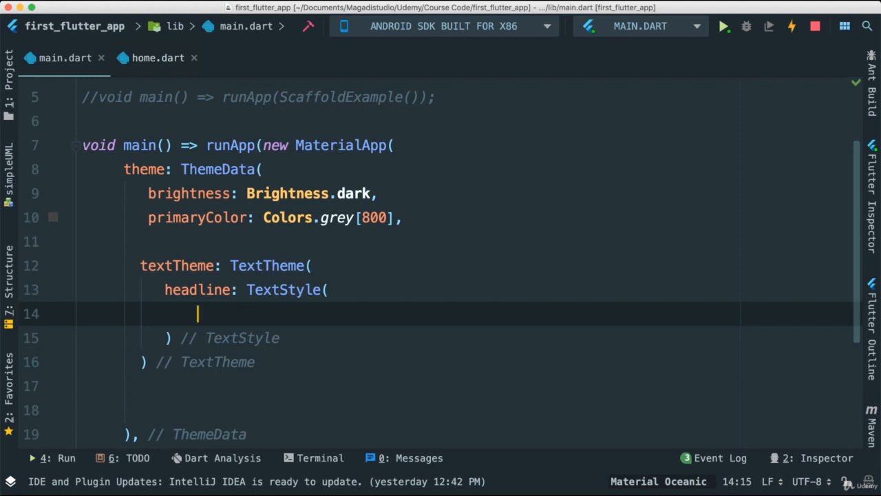
type("fontSize:")
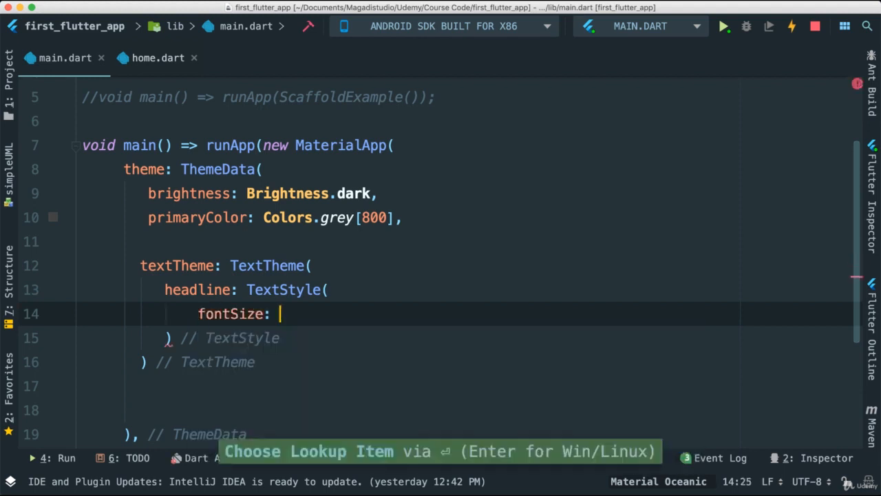
type("34,")
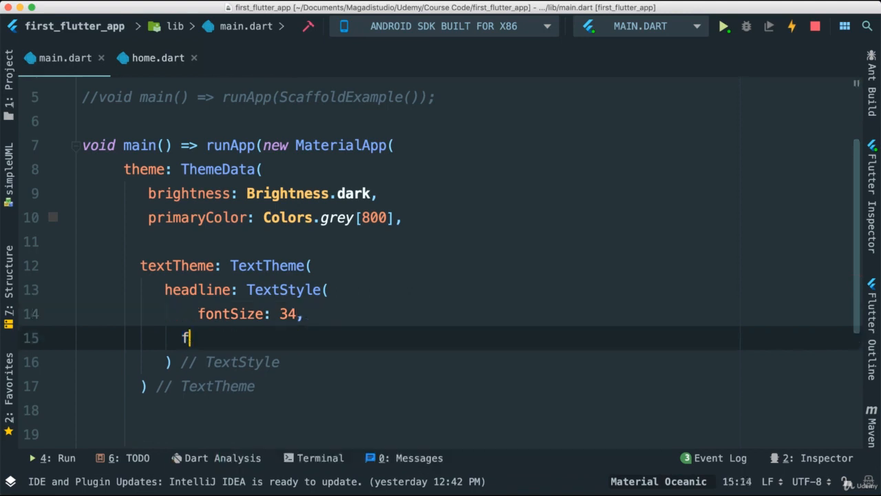
type("ontWeight:")
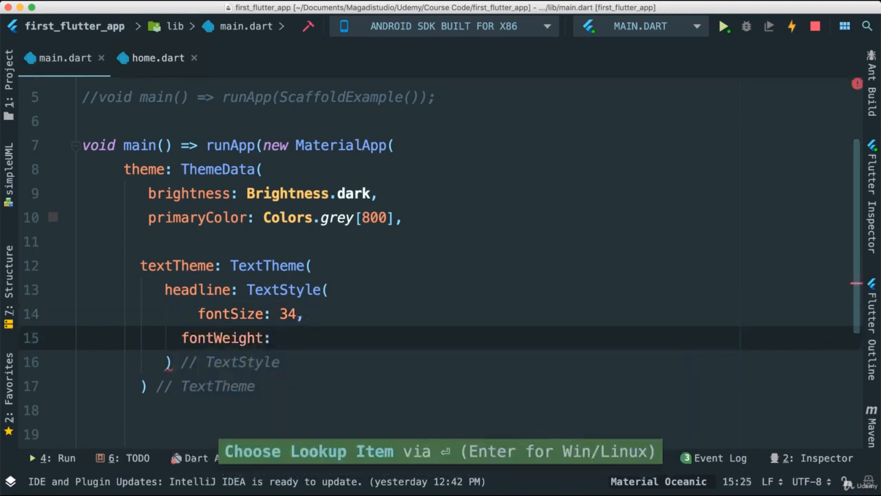
type("FontWeight.")
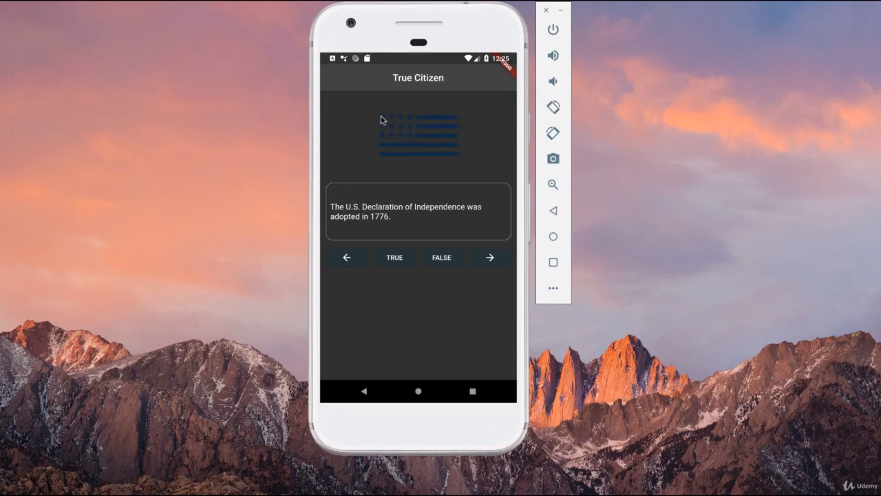
mouse_move(405, 240)
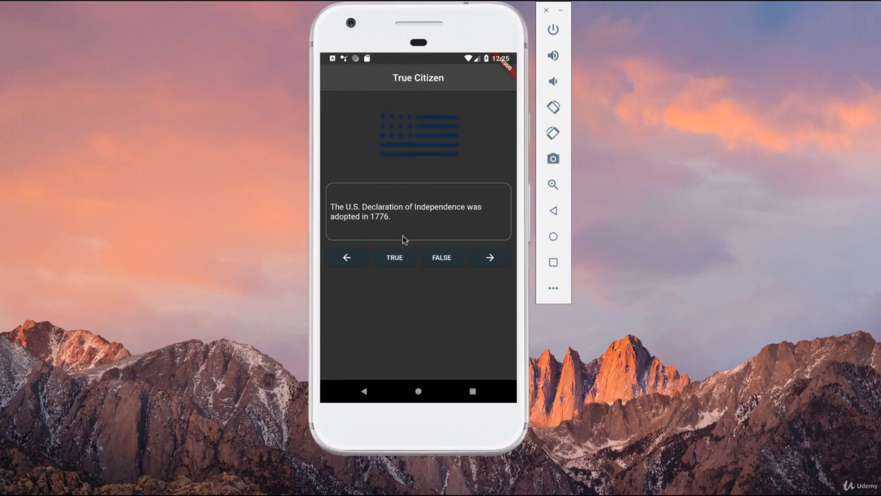
mouse_move(401, 292)
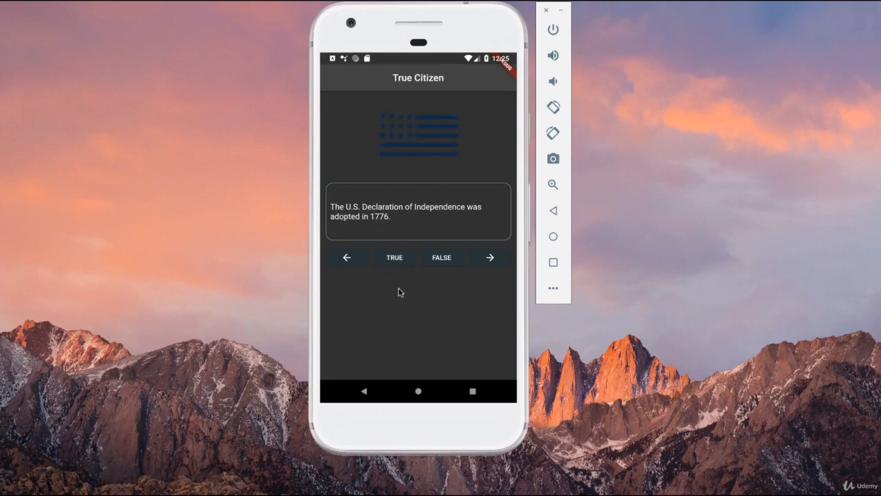
mouse_move(332, 275)
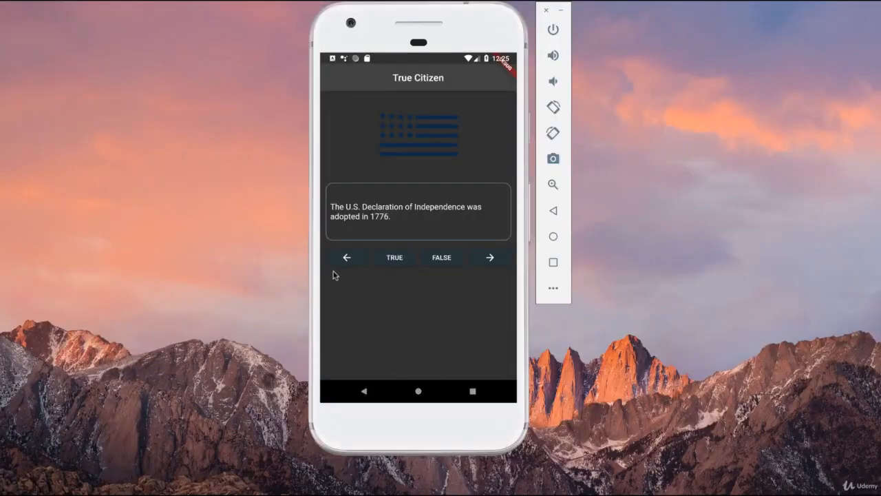
mouse_move(466, 323)
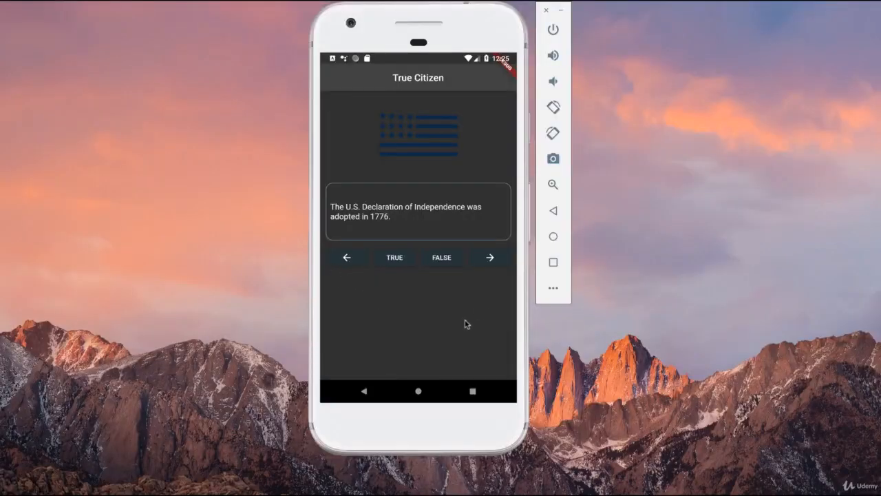
mouse_move(357, 300)
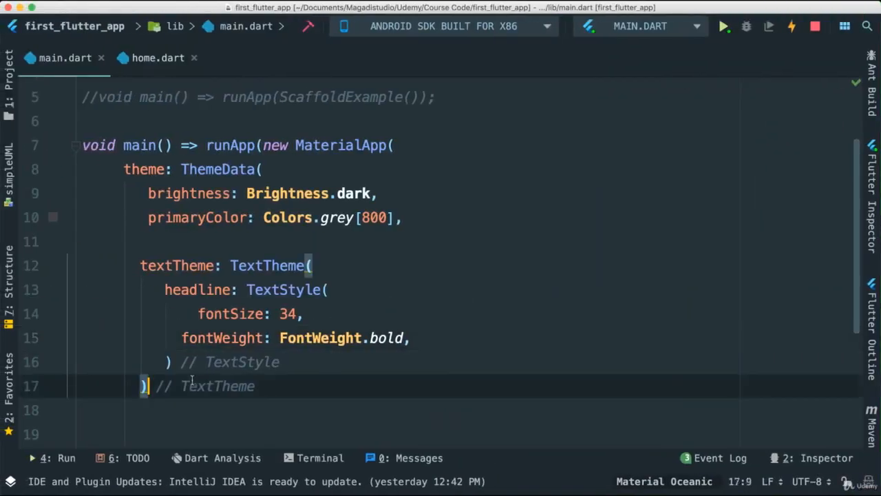
Step: Complete fontWeight: FontWeight.bold on the headline and hot-reload the quiz app
key("enter")
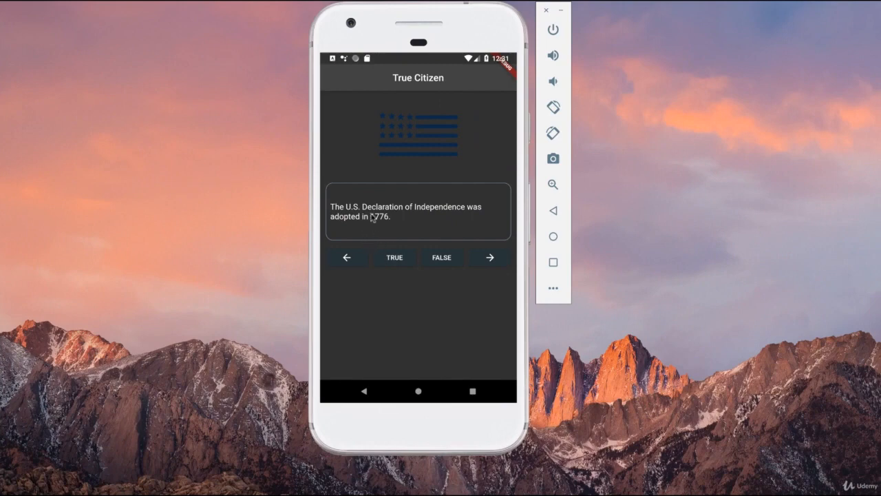
mouse_move(323, 219)
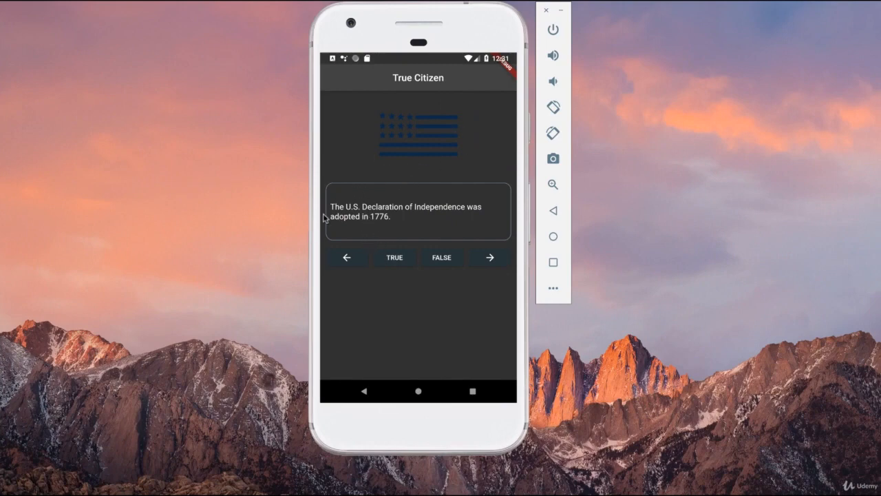
mouse_move(344, 211)
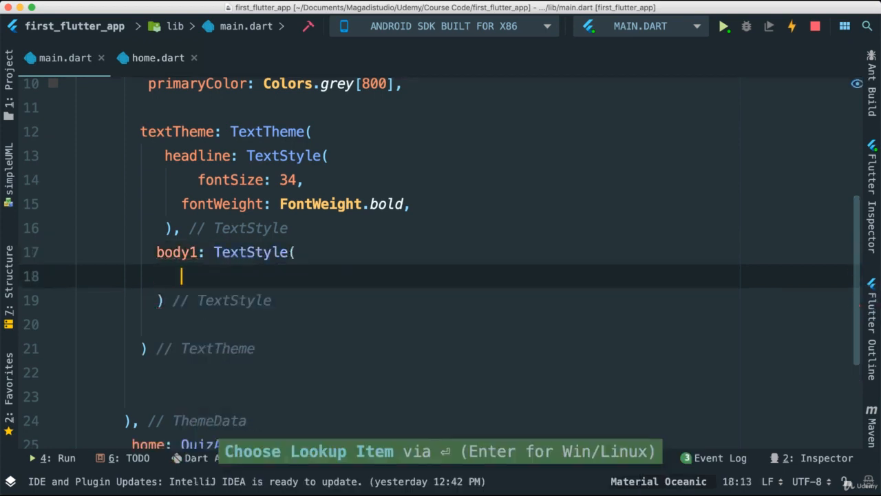
Step: Add body1: TextStyle(fontSize: 45) after the headline style in TextTheme
type("fontSize: 45")
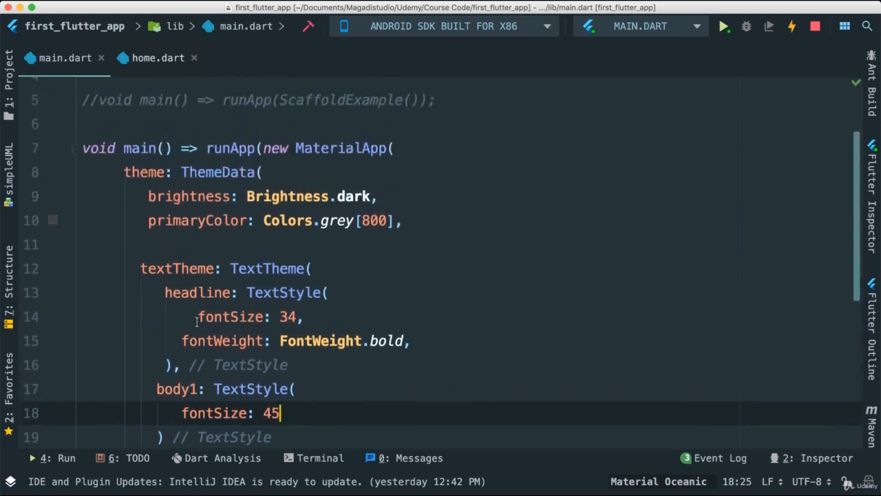
scroll("down", 3)
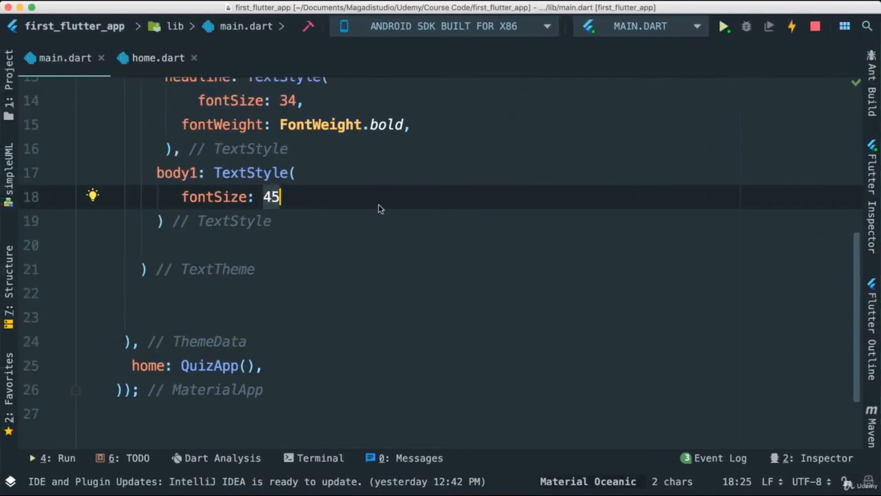
mouse_move(158, 66)
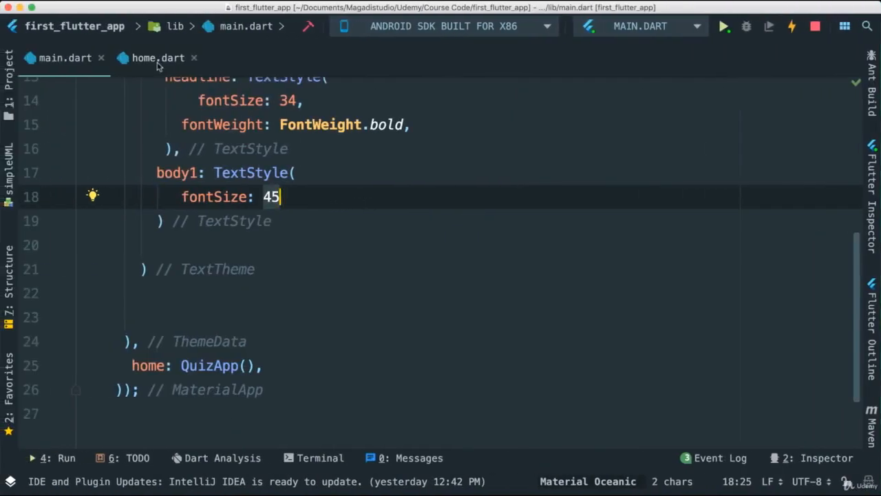
Step: Scroll through home.dart to inspect its layout
left_click(157, 58)
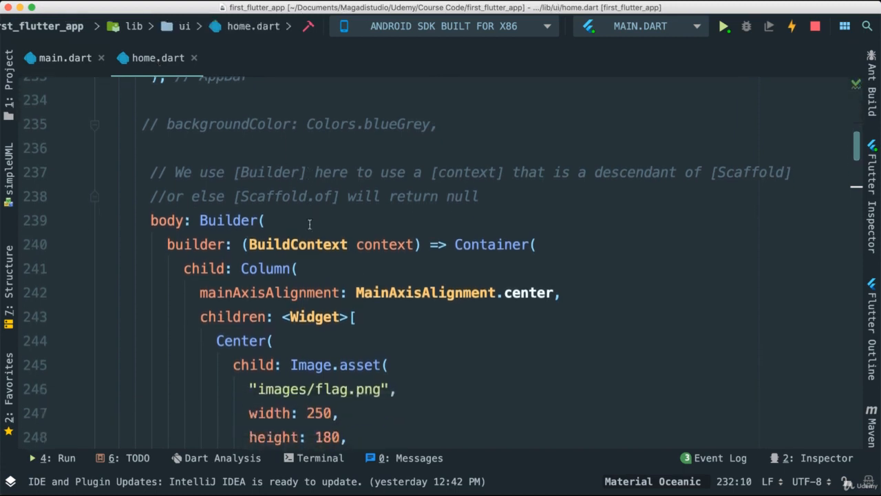
scroll("up", 3)
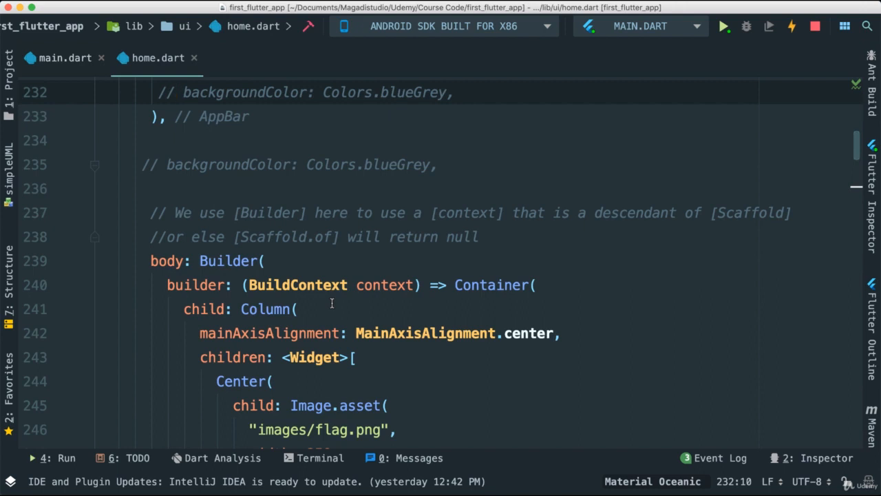
scroll("down", 3)
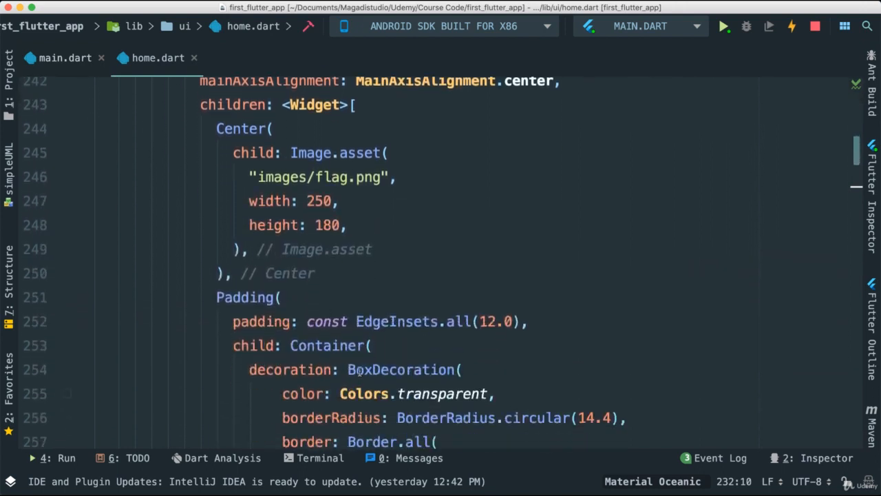
scroll("down", 3)
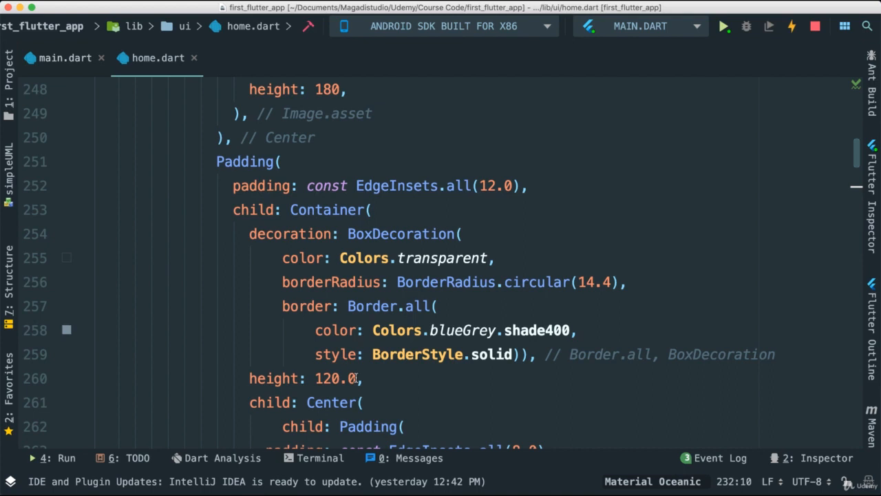
mouse_move(120, 55)
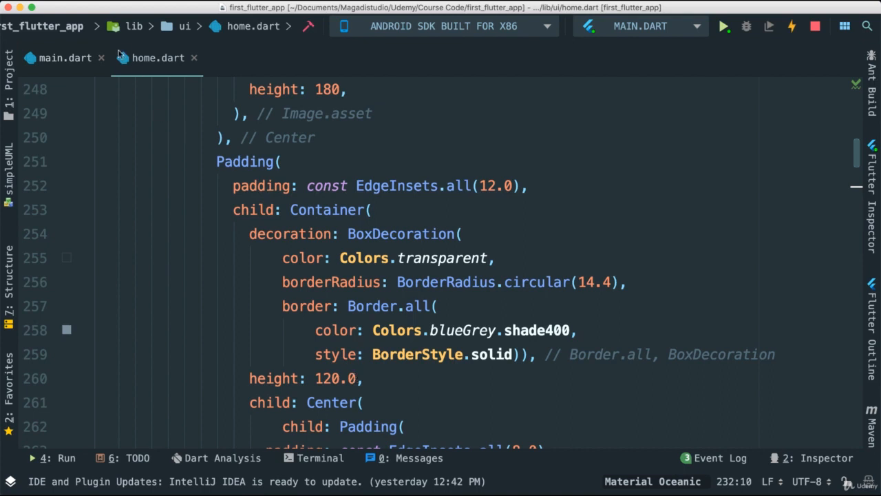
Step: Review the TextTheme in main.dart, then return to home.dart's Padding/BoxDecoration block
left_click(65, 58)
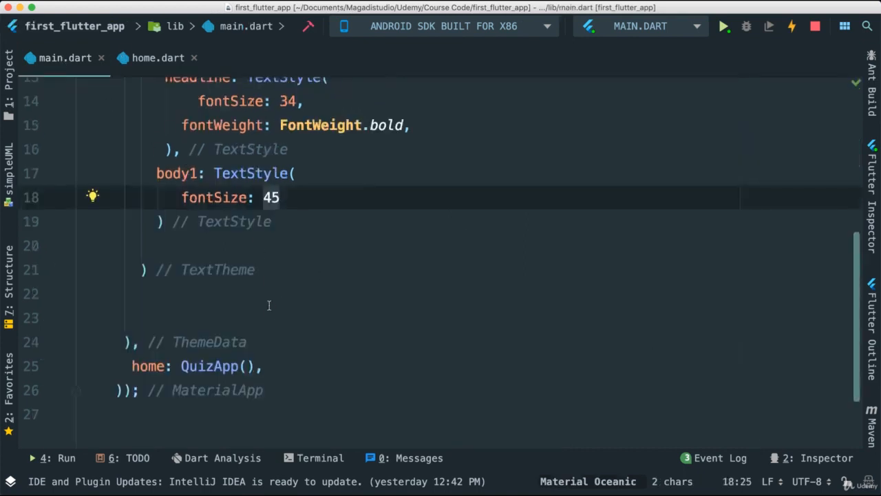
scroll("up", 3)
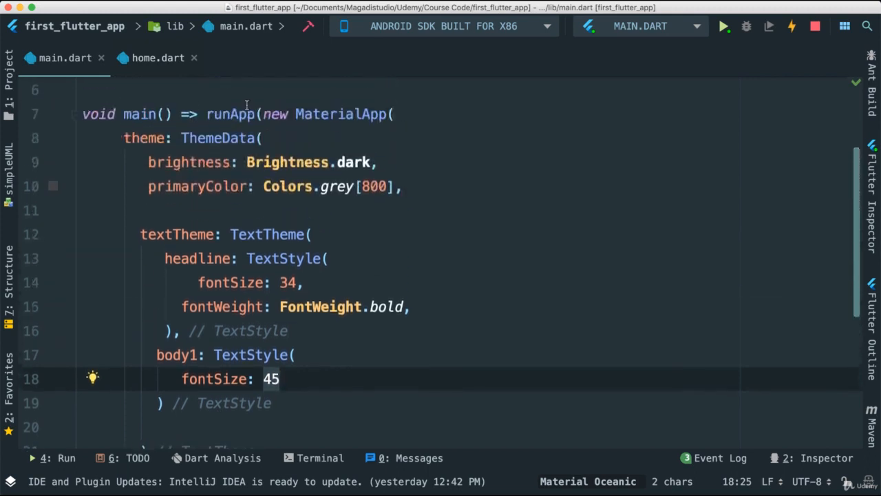
left_click(262, 234)
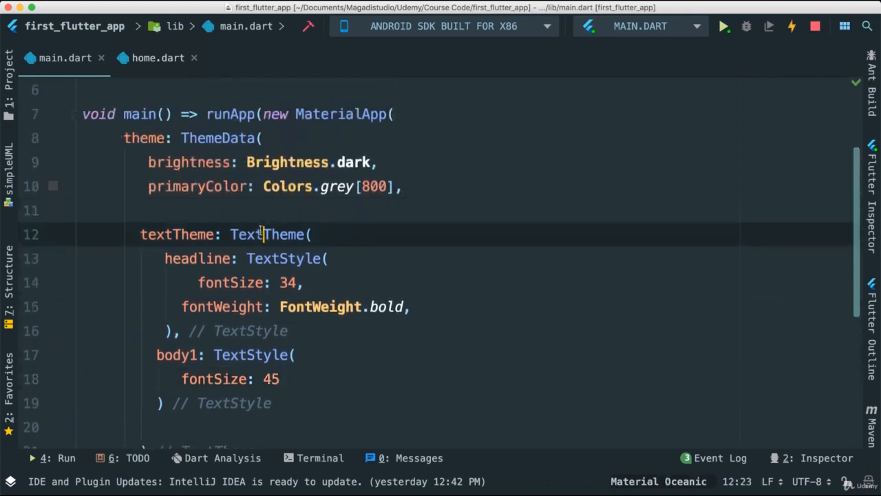
scroll("down", 3)
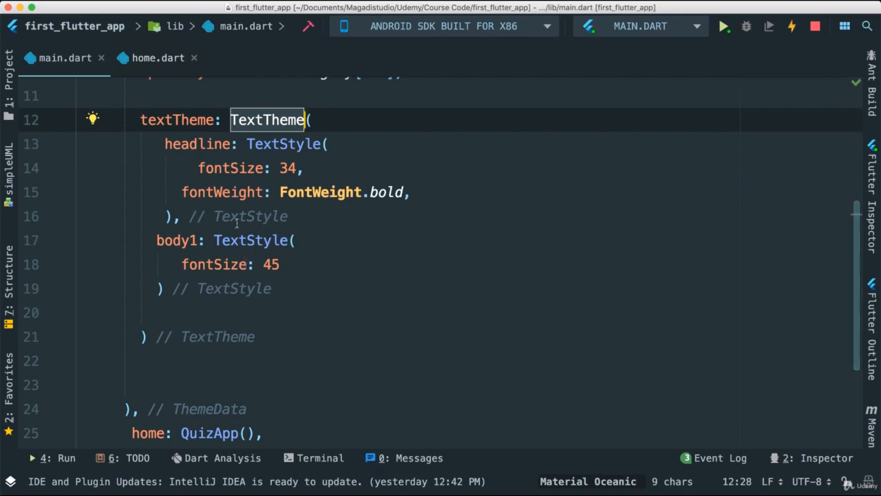
left_click(156, 57)
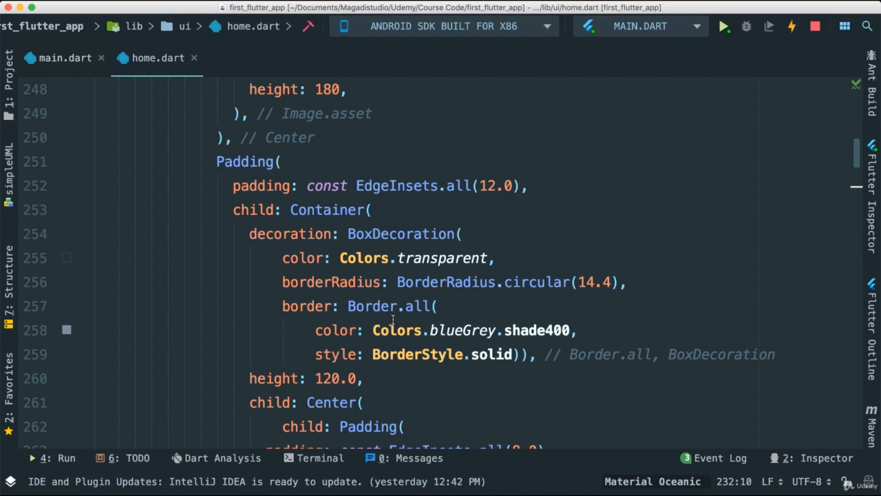
mouse_move(460, 342)
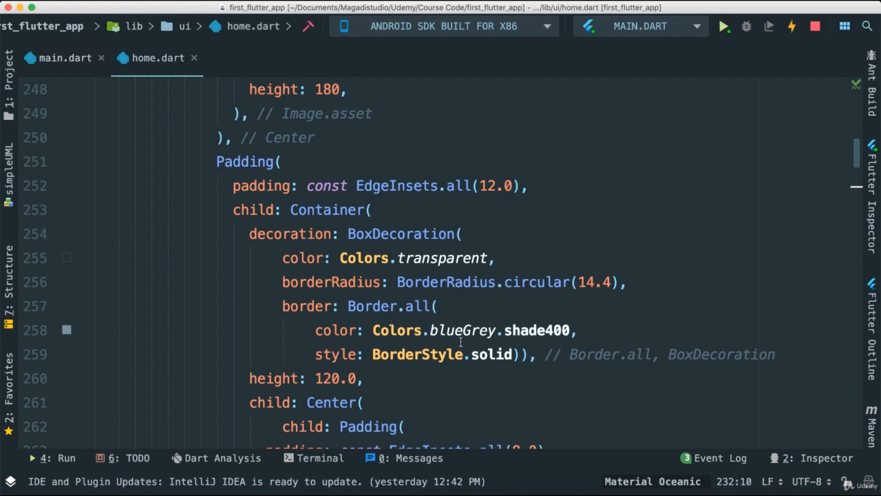
scroll("down", 3)
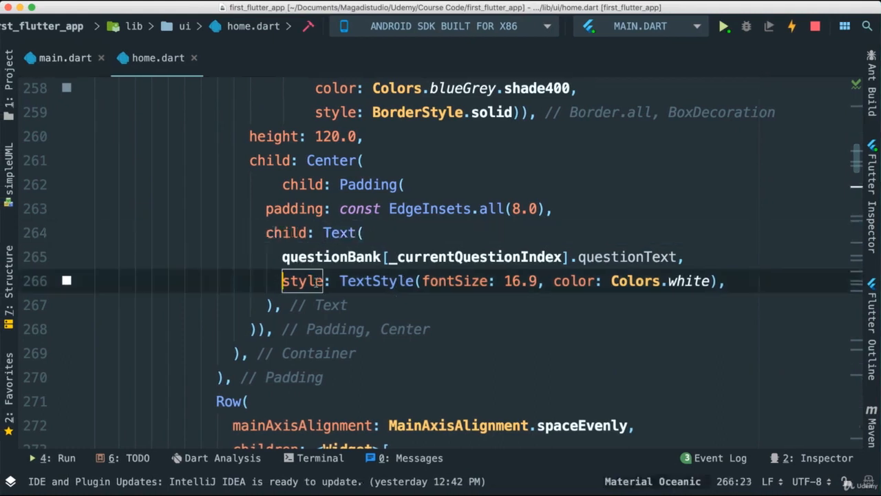
mouse_move(194, 94)
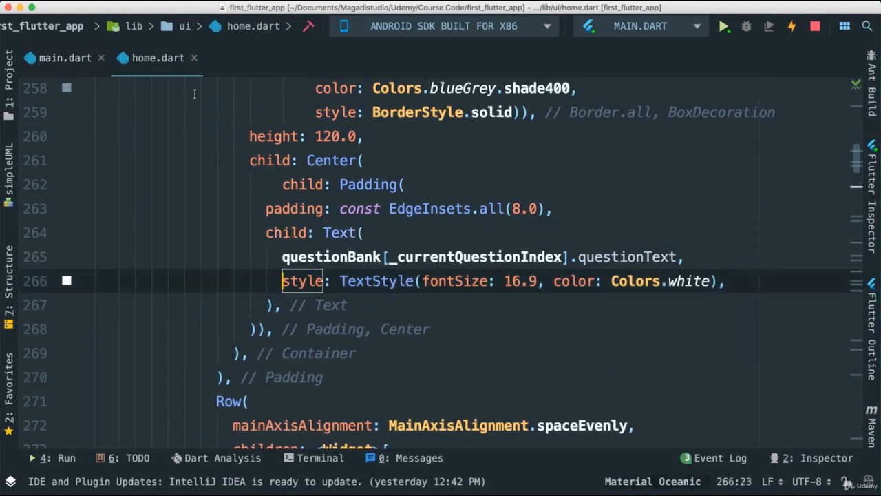
Step: Comment out the question Text's style: TextStyle(fontSize: 16.9, color: Colors.white) in home.dart
left_click(65, 58)
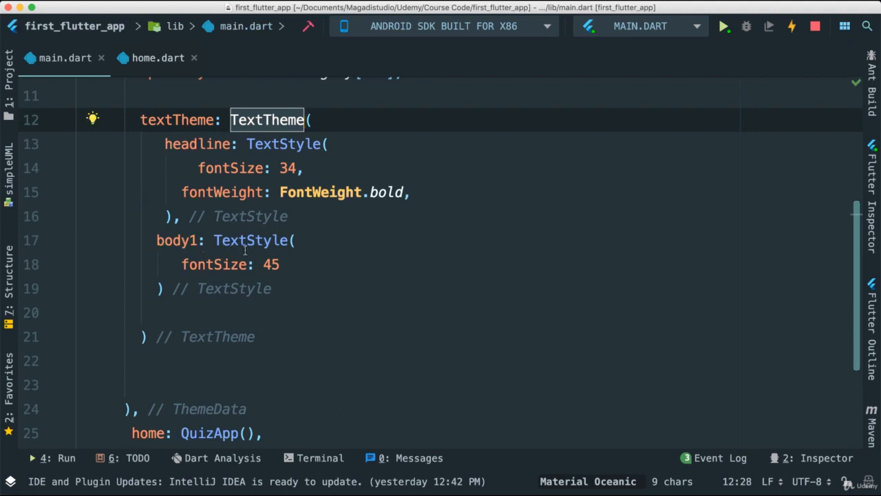
left_click(157, 57)
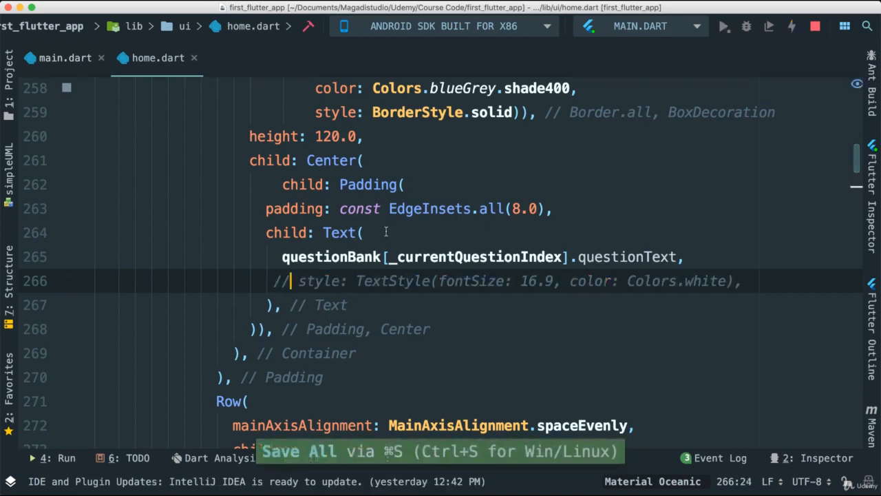
left_click(723, 26)
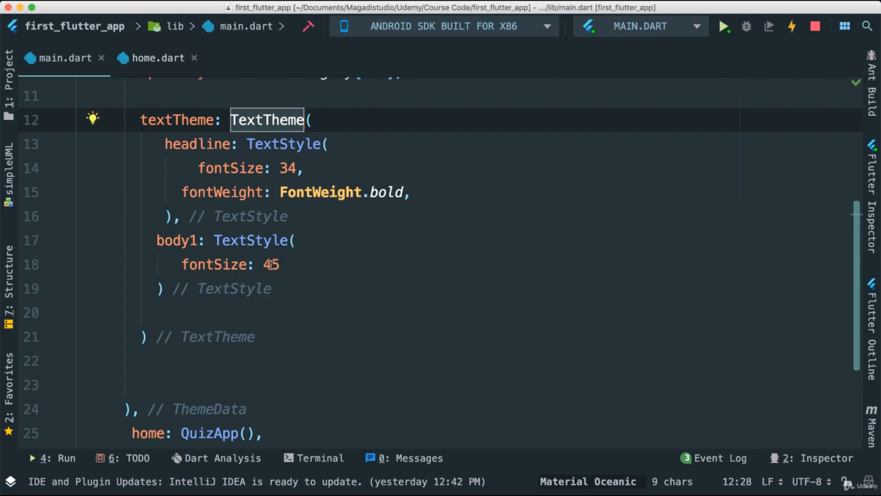
Step: Save main.dart to hot-reload the emulator, leaving body1 fontSize at 45
key("cmd+s")
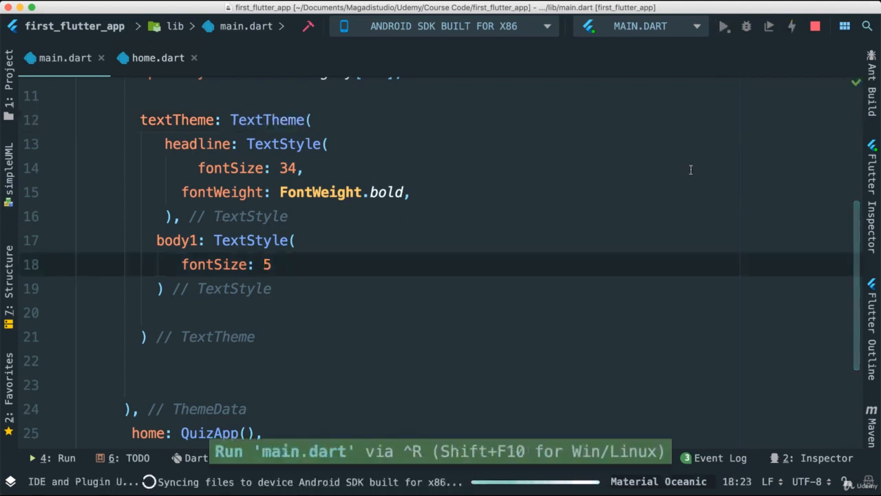
left_click(723, 26)
type("4")
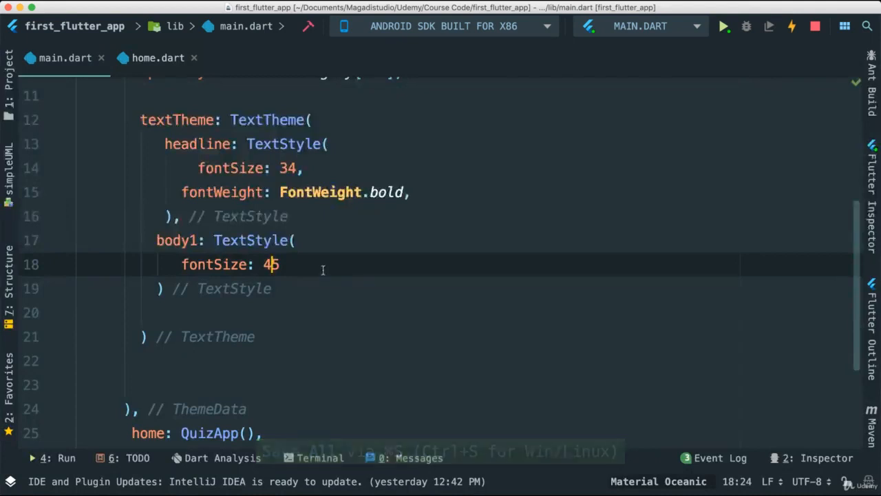
scroll("up", 3)
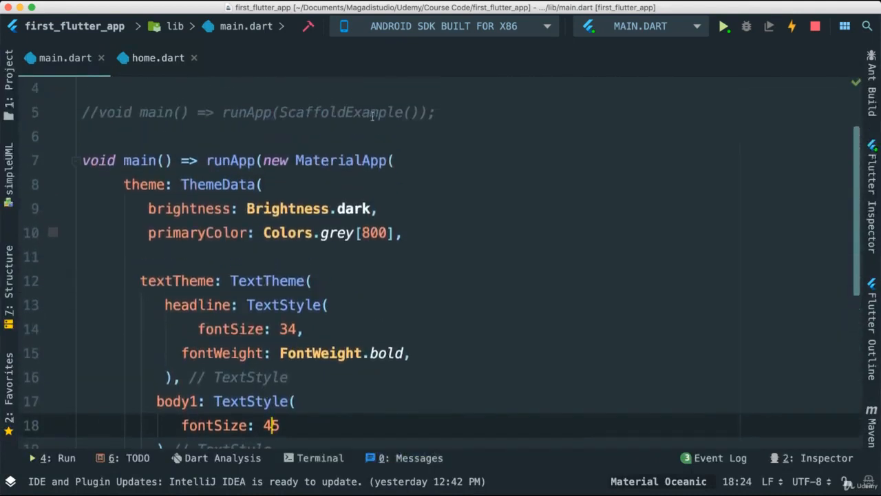
mouse_move(361, 180)
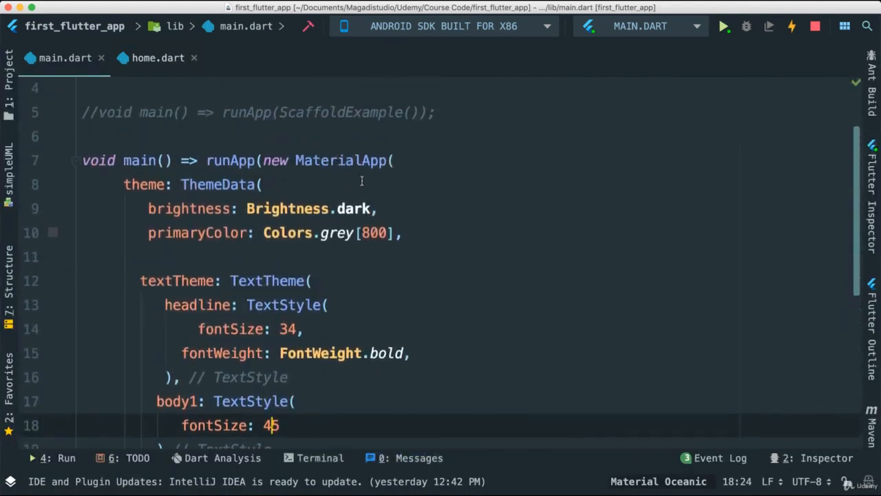
mouse_move(148, 67)
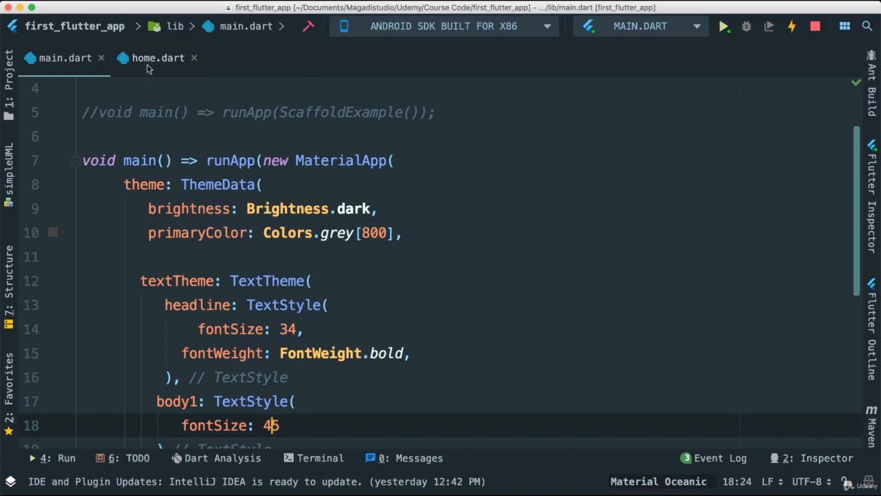
left_click(157, 58)
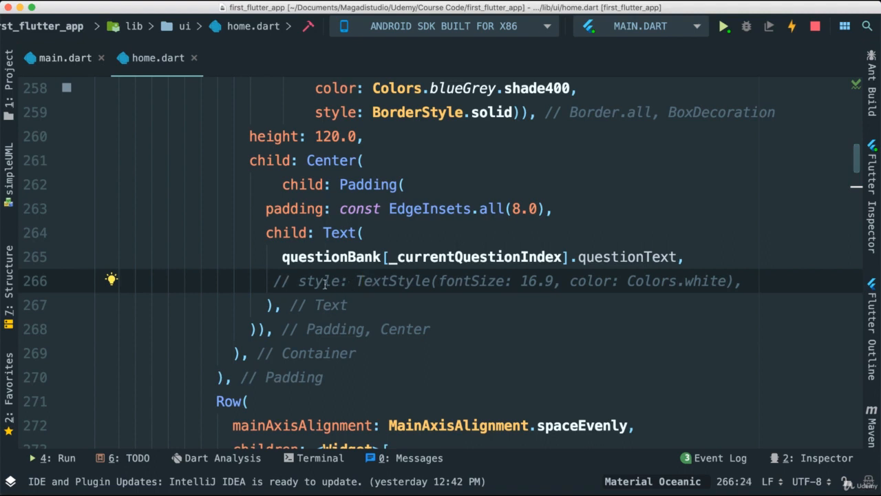
mouse_move(195, 58)
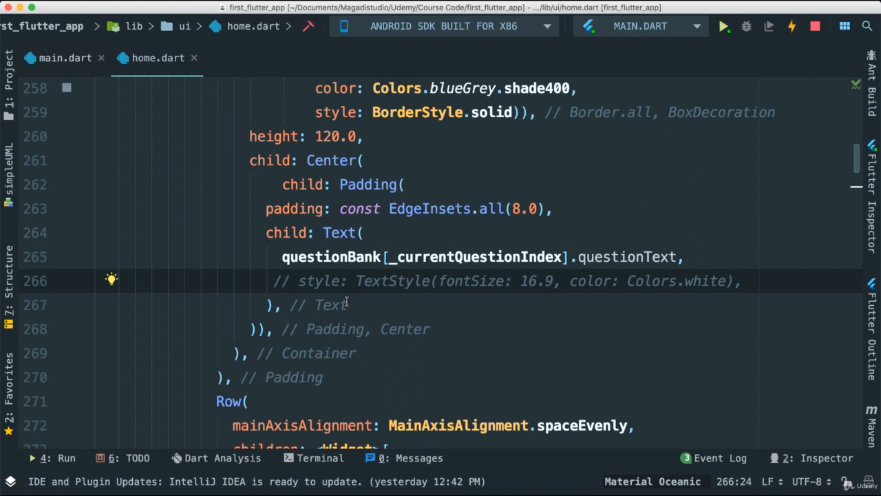
mouse_move(322, 272)
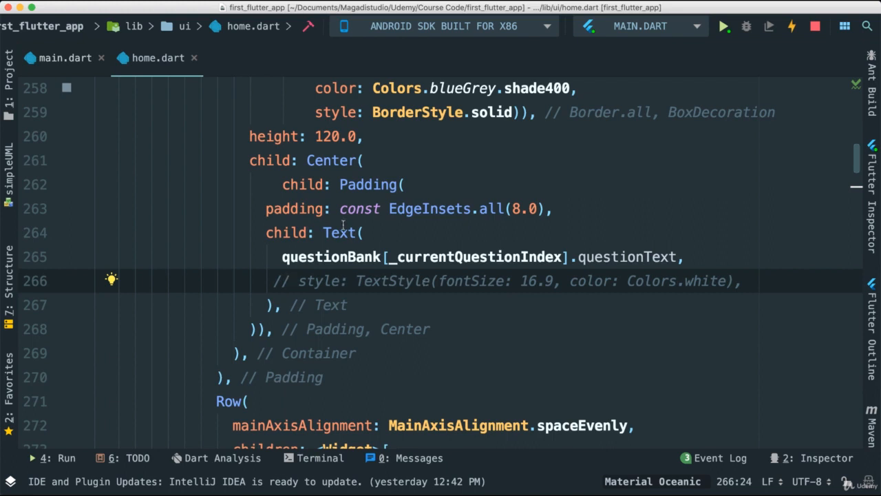
double_click(338, 232)
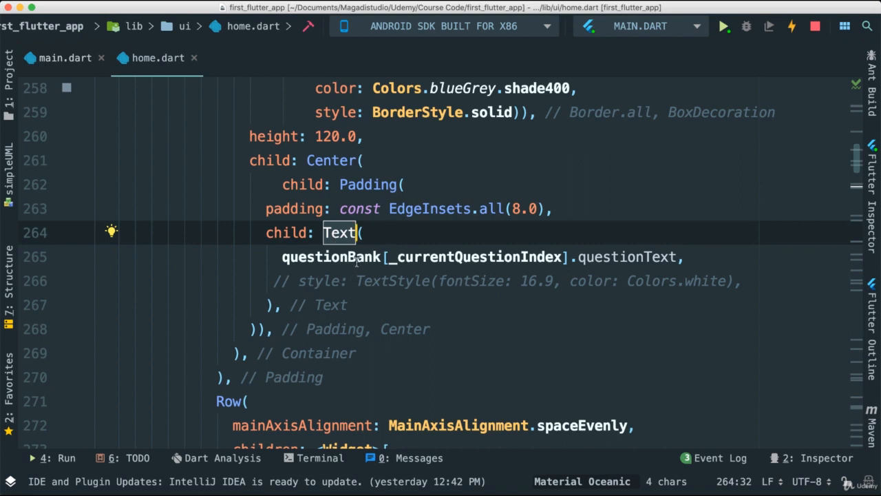
left_click(66, 58)
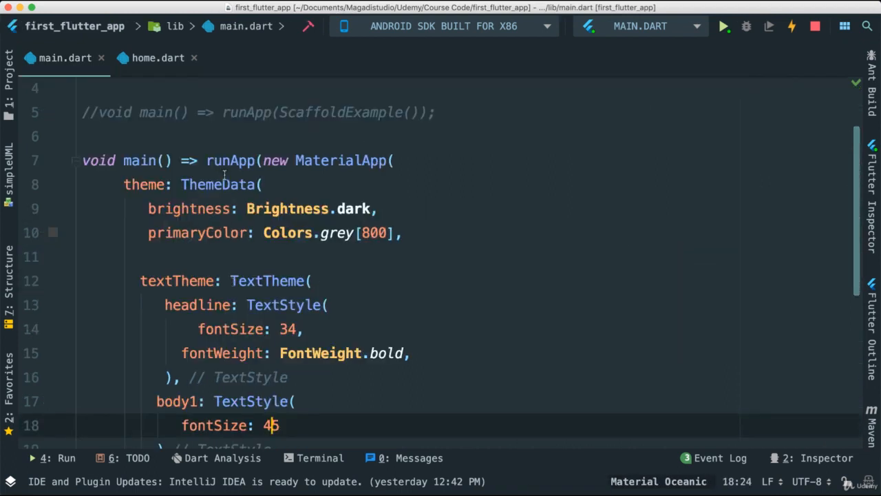